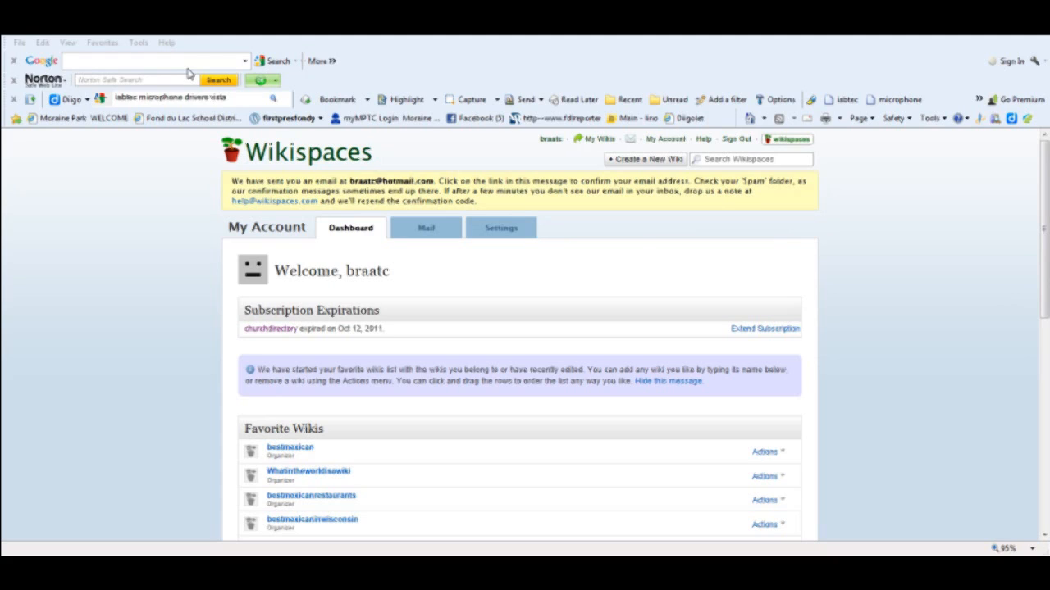
{"action": "mouse_move", "coordinate": [189, 74]}
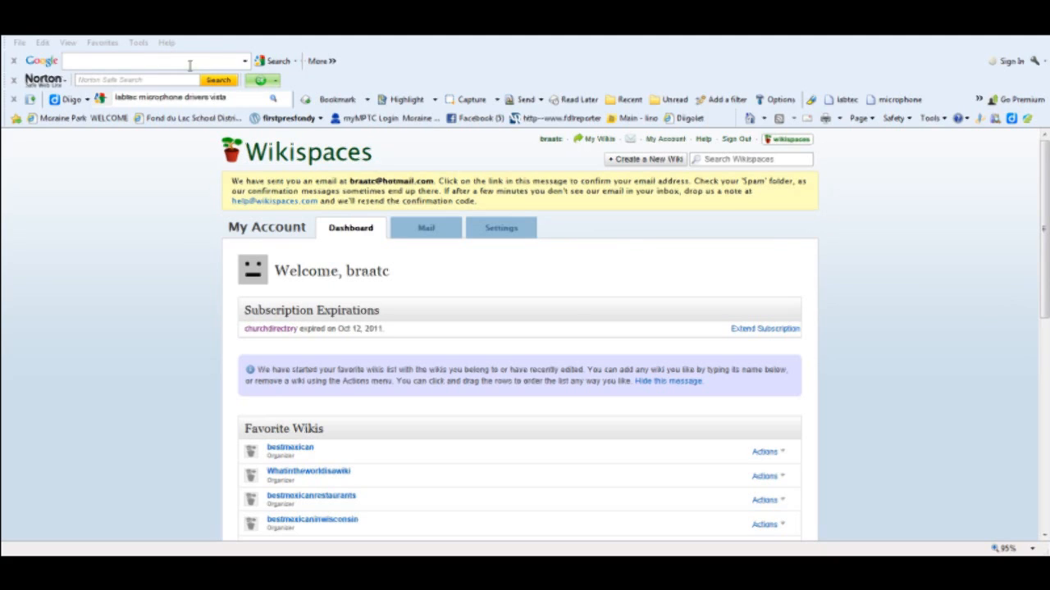
{"action": "mouse_move", "coordinate": [189, 66]}
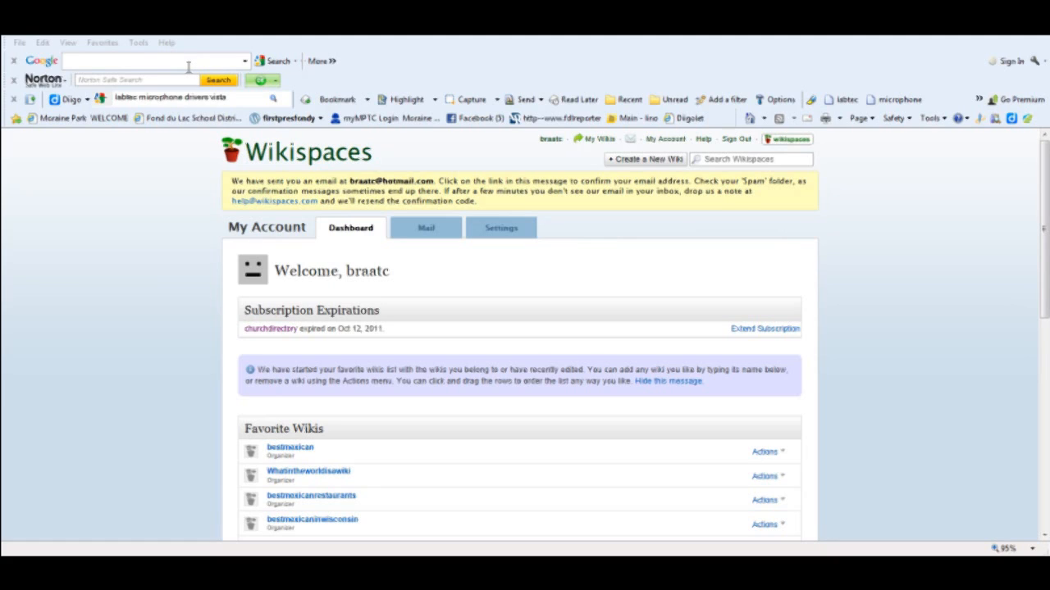
{"action": "mouse_move", "coordinate": [188, 68]}
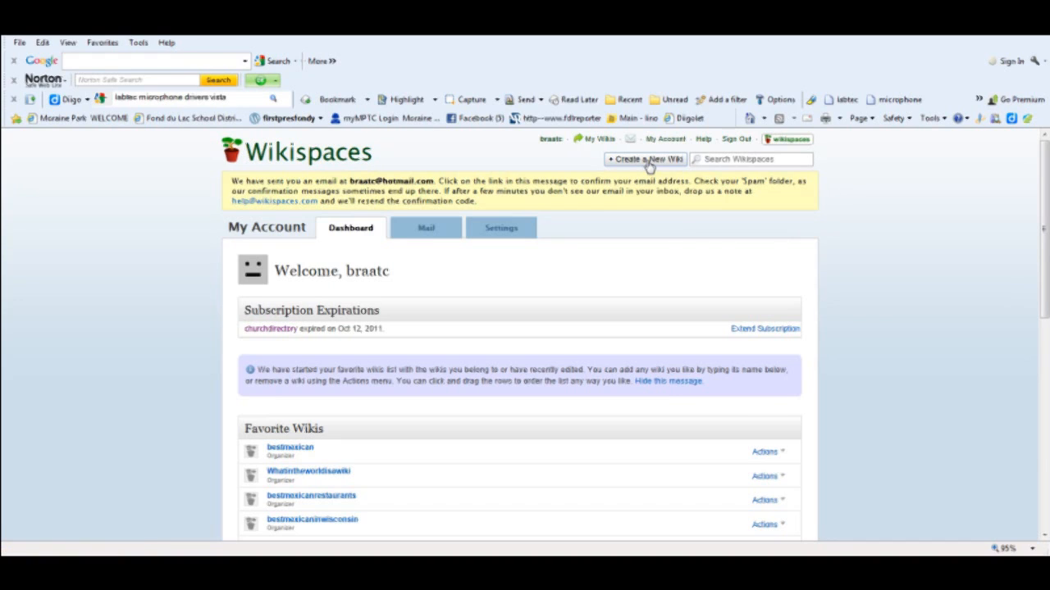
Step: Start a new wiki named faqtwitter5 with Higher Education as the wiki type
{"action": "left_click", "coordinate": [645, 159]}
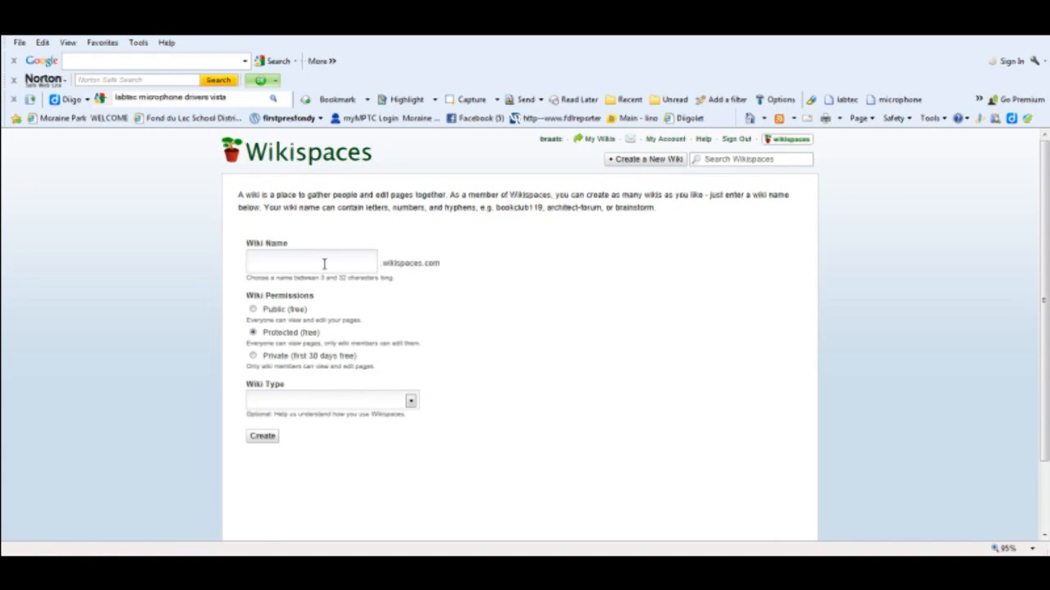
{"action": "type", "text": "faqtwitter5"}
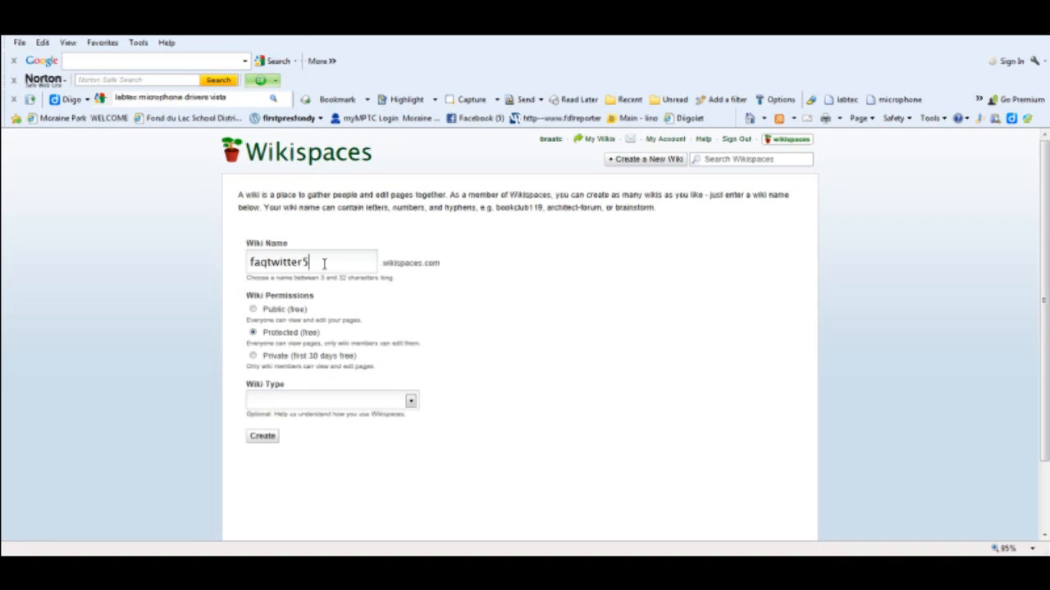
{"action": "left_click", "coordinate": [410, 401]}
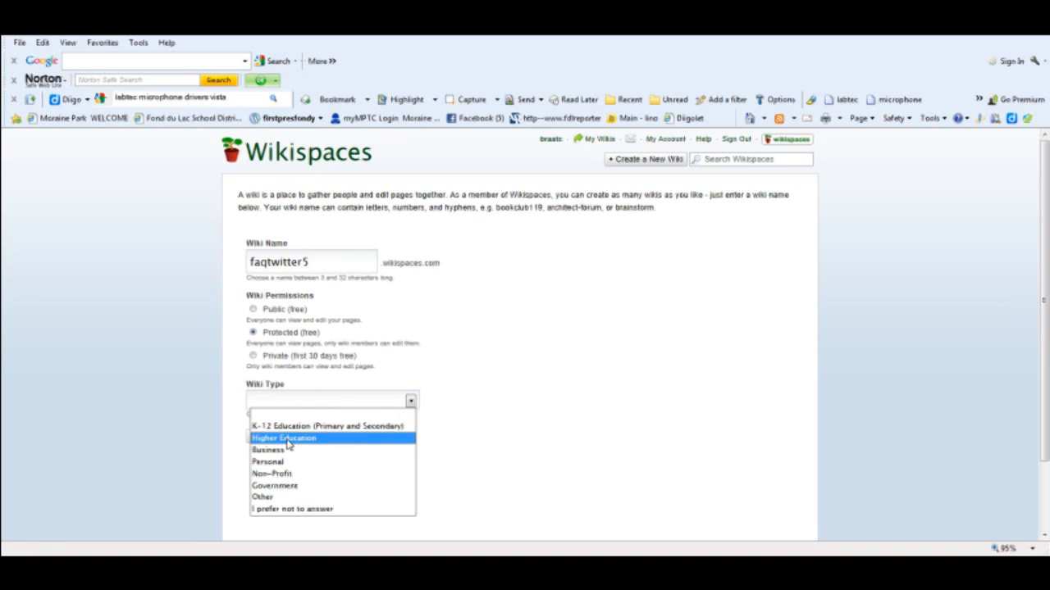
{"action": "left_click", "coordinate": [284, 437]}
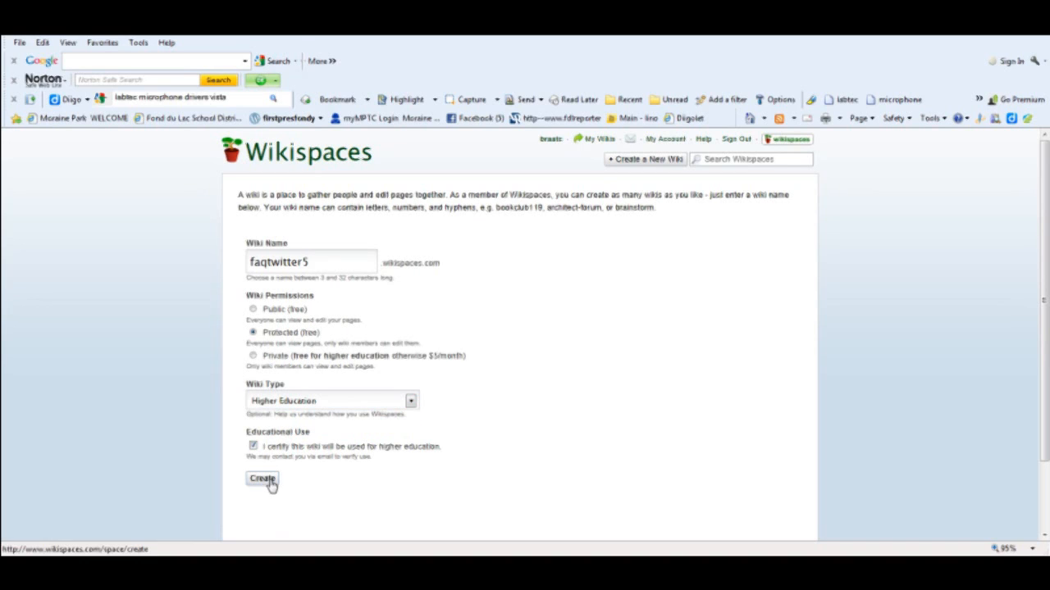
{"action": "mouse_move", "coordinate": [587, 400]}
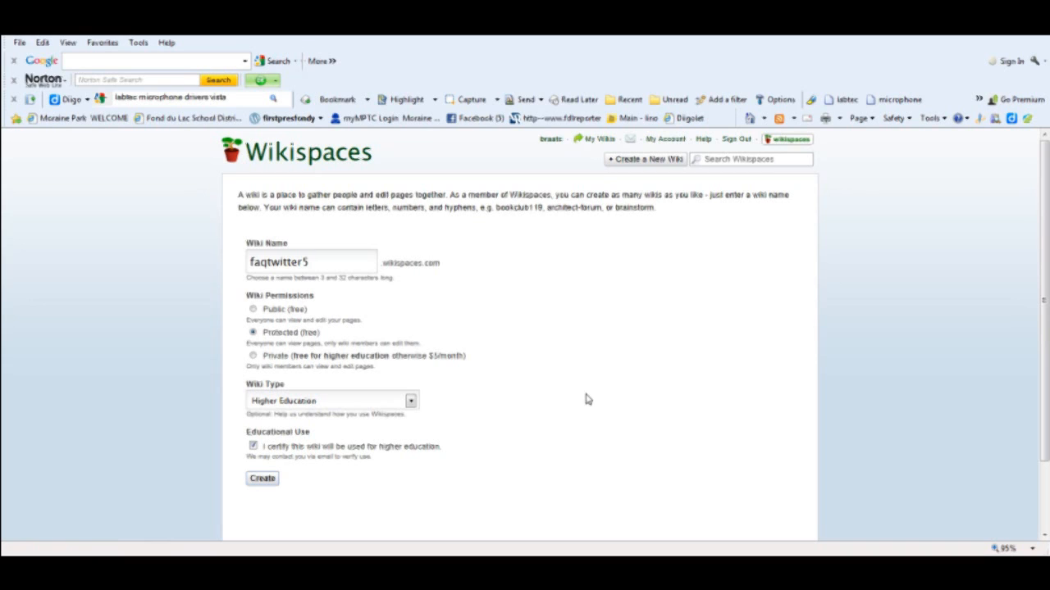
Step: Create the faqtwitter5 wiki
{"action": "left_click", "coordinate": [262, 478]}
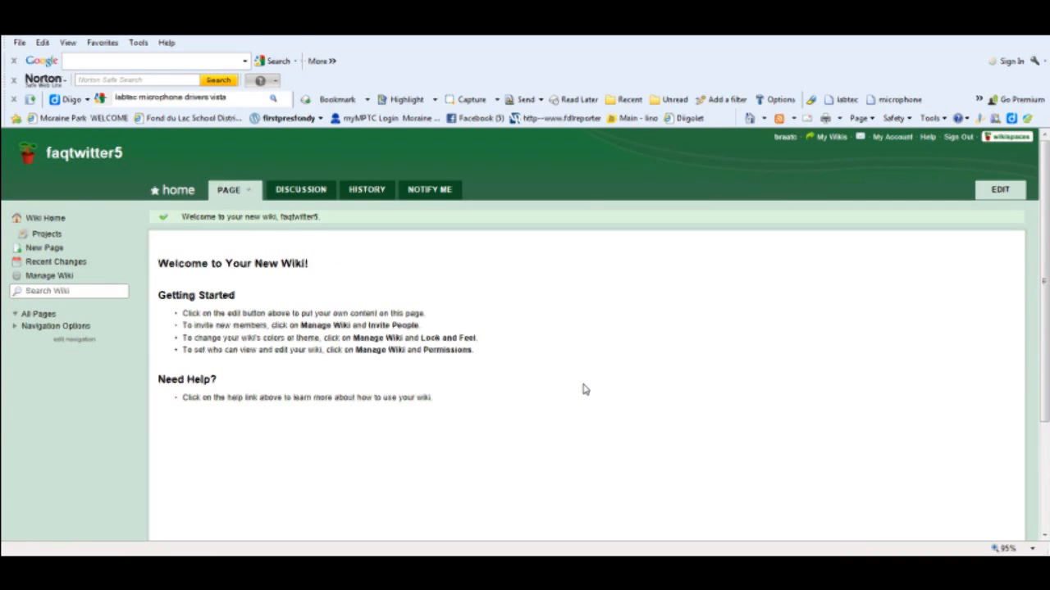
{"action": "mouse_move", "coordinate": [569, 394]}
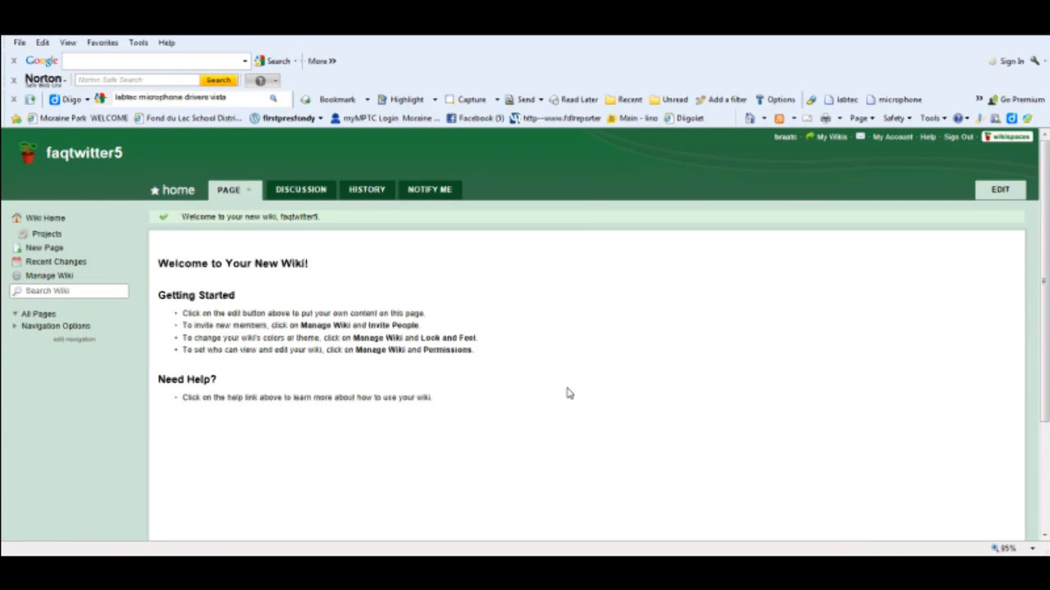
{"action": "mouse_move", "coordinate": [713, 241]}
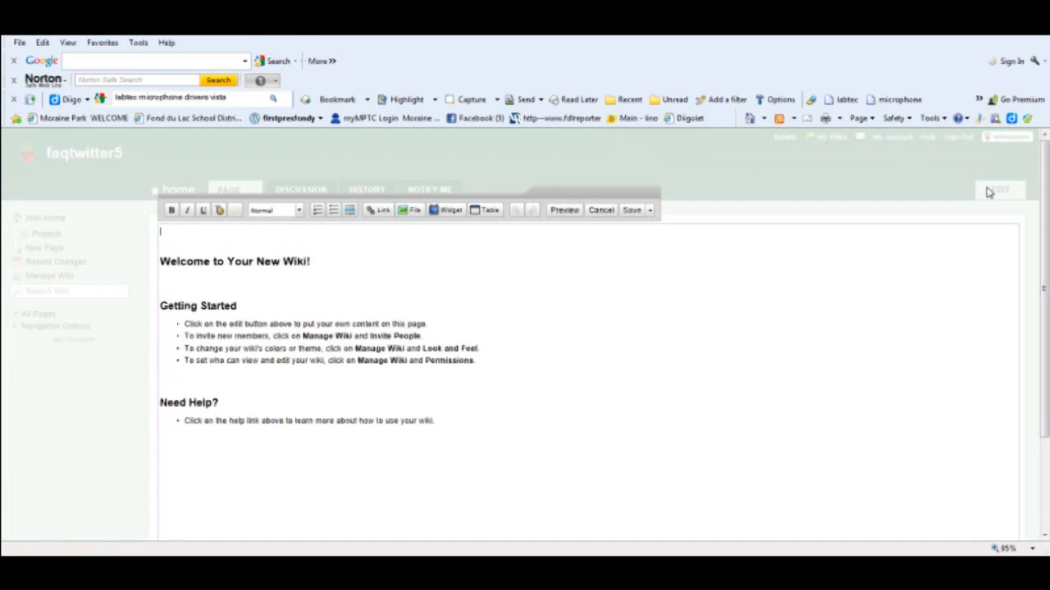
{"action": "mouse_move", "coordinate": [470, 441]}
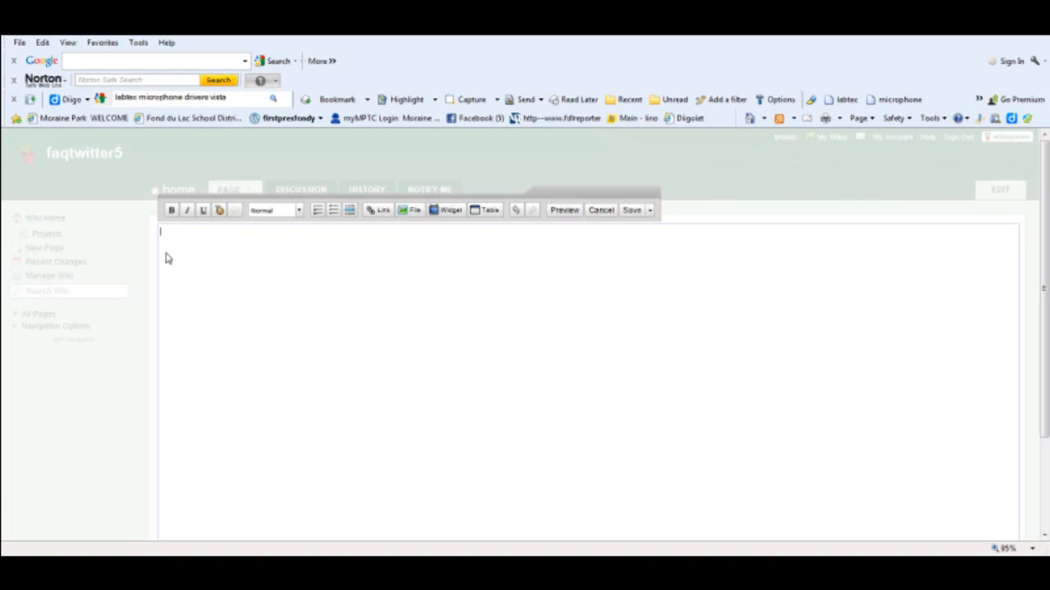
{"action": "mouse_move", "coordinate": [252, 238]}
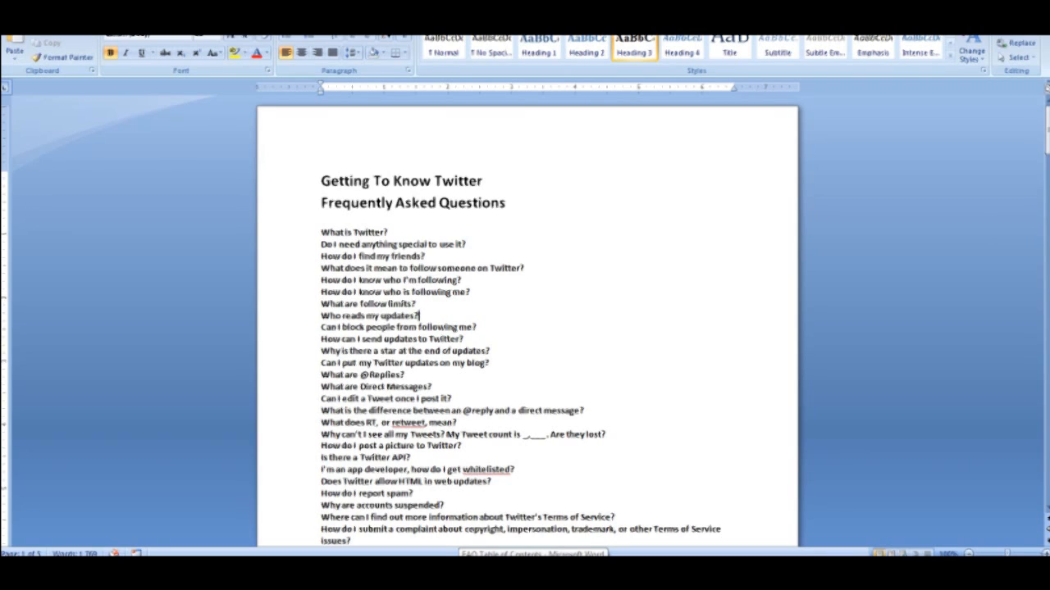
{"action": "mouse_move", "coordinate": [417, 315]}
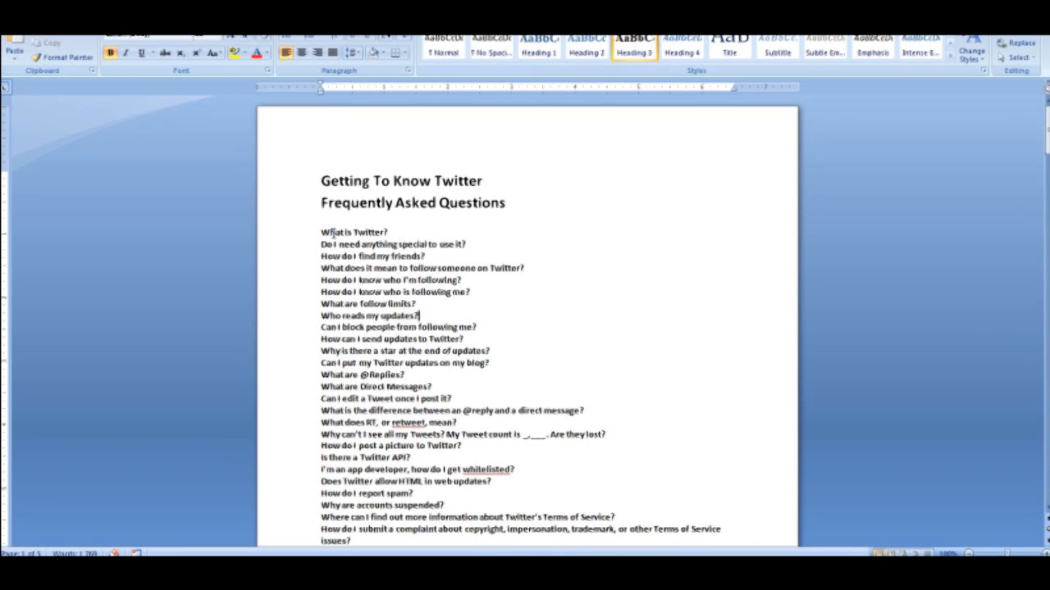
Step: Review the Getting To Know Twitter FAQ document in Word and select all its text
{"action": "scroll", "scroll_direction": "down", "scroll_amount": 3}
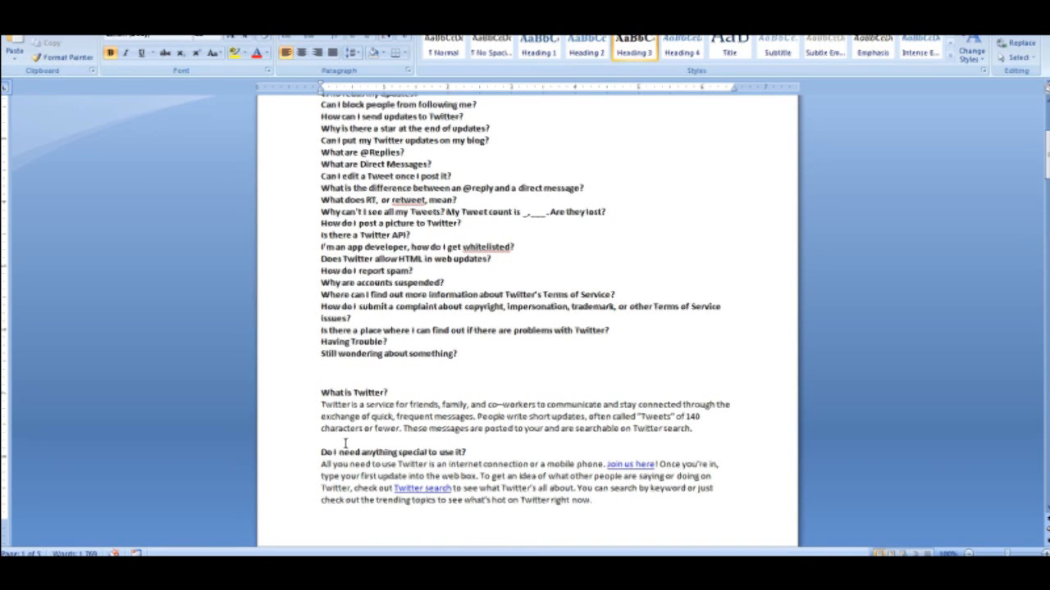
{"action": "scroll", "scroll_direction": "up", "scroll_amount": 3}
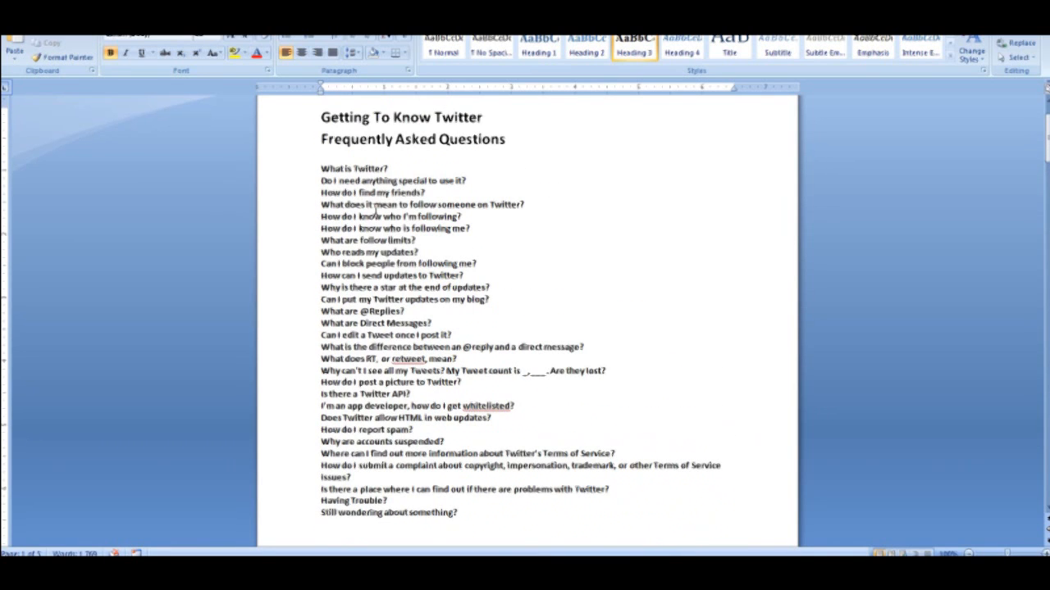
{"action": "scroll", "scroll_direction": "down", "scroll_amount": 3}
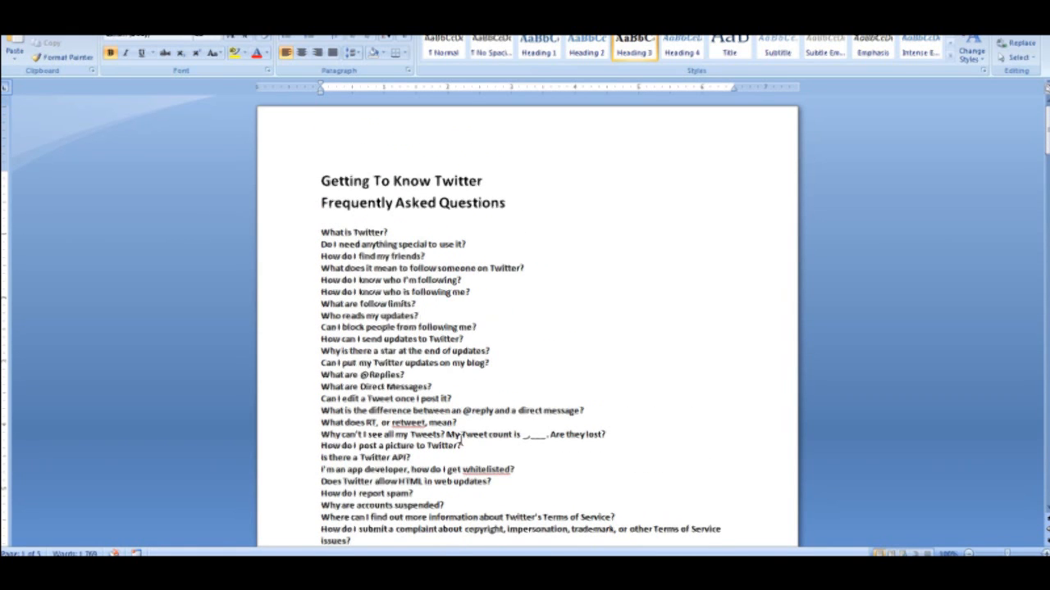
{"action": "key", "text": "ctrl+a"}
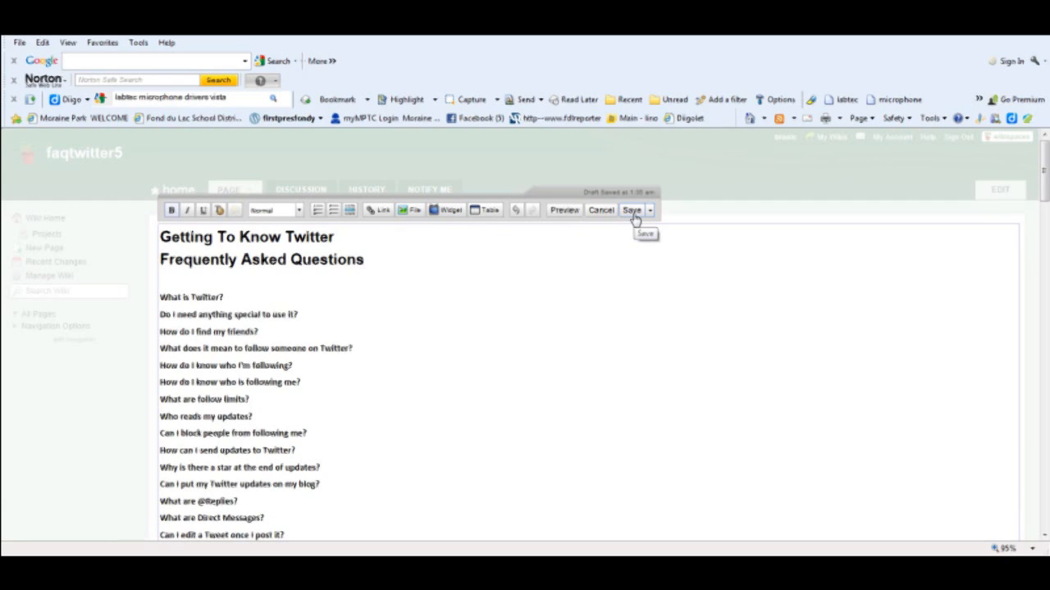
Step: Save the home page containing the pasted Twitter FAQ text
{"action": "left_click", "coordinate": [631, 210]}
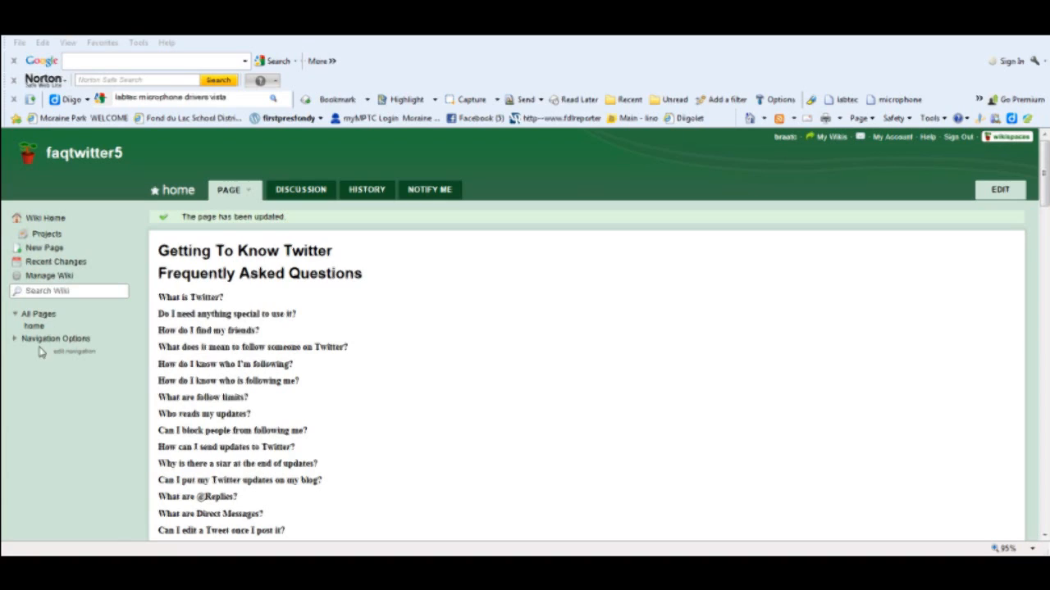
{"action": "mouse_move", "coordinate": [35, 326]}
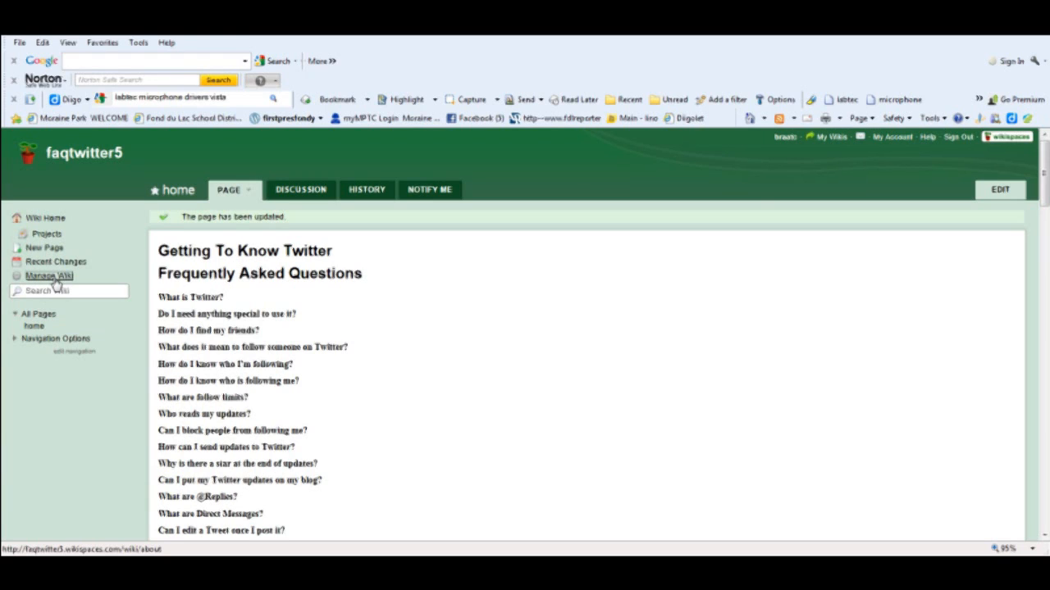
Step: Rename the home page to 'Frequently Asked Questions' from Manage Wiki > Pages
{"action": "left_click", "coordinate": [49, 276]}
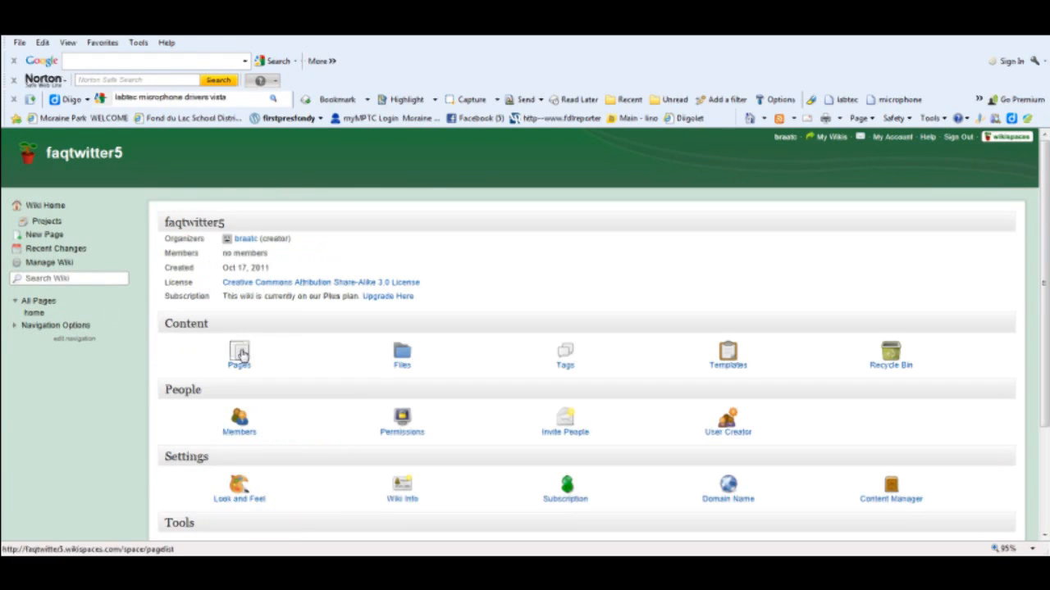
{"action": "left_click", "coordinate": [239, 355]}
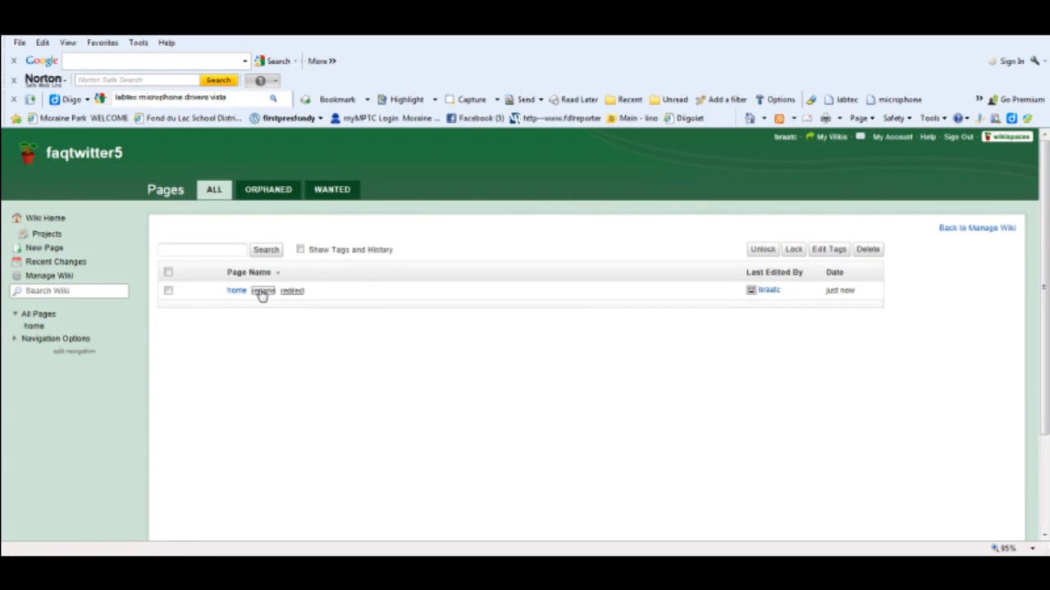
{"action": "left_click", "coordinate": [262, 290]}
{"action": "type", "text": "Frequently Asked Question"}
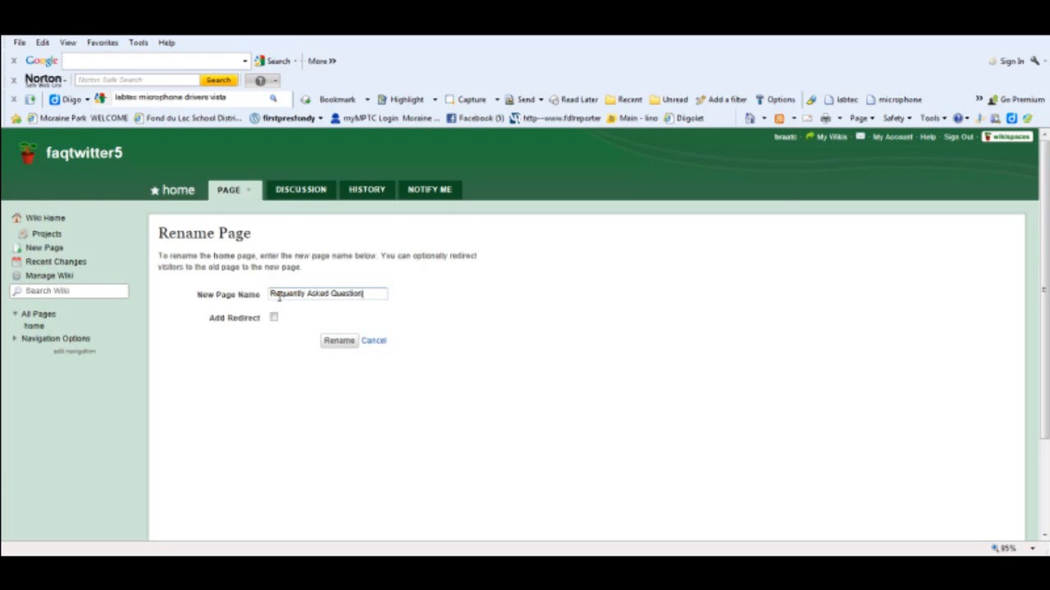
{"action": "triple_click", "coordinate": [326, 293]}
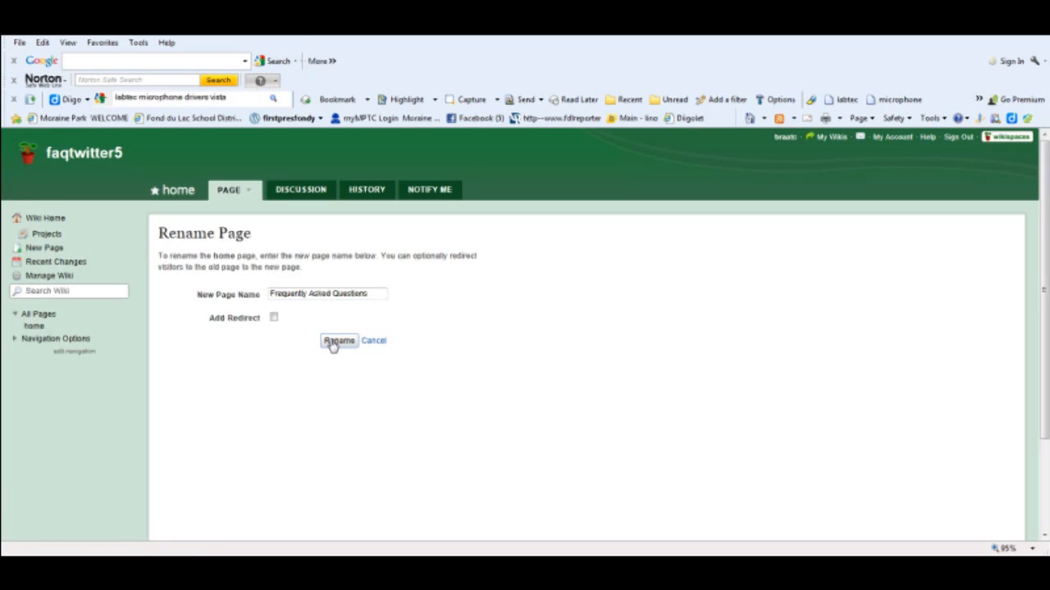
{"action": "left_click", "coordinate": [337, 341]}
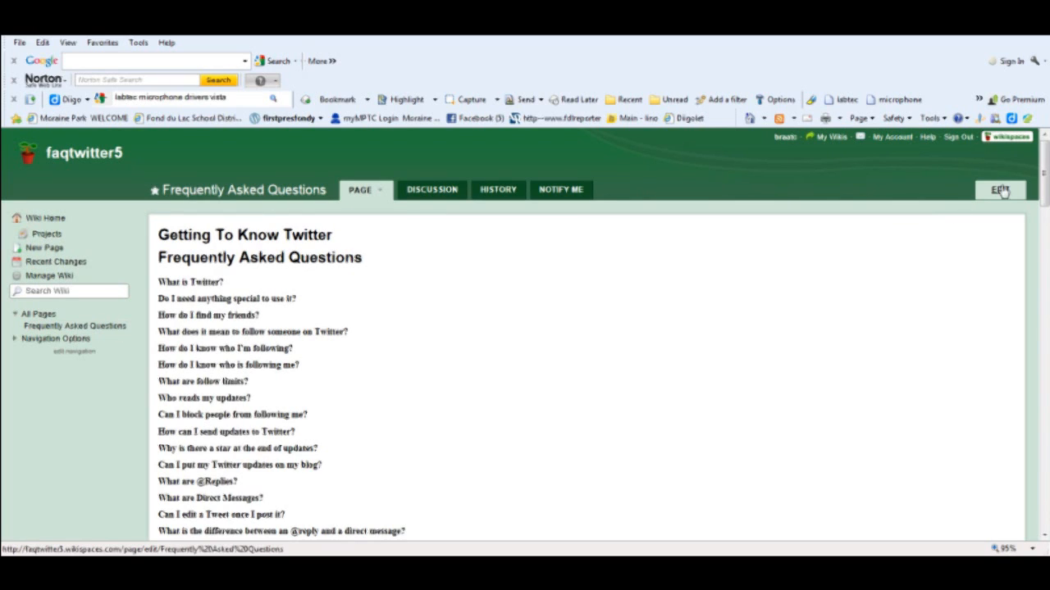
Step: Open the Frequently Asked Questions page for editing
{"action": "left_click", "coordinate": [1000, 190]}
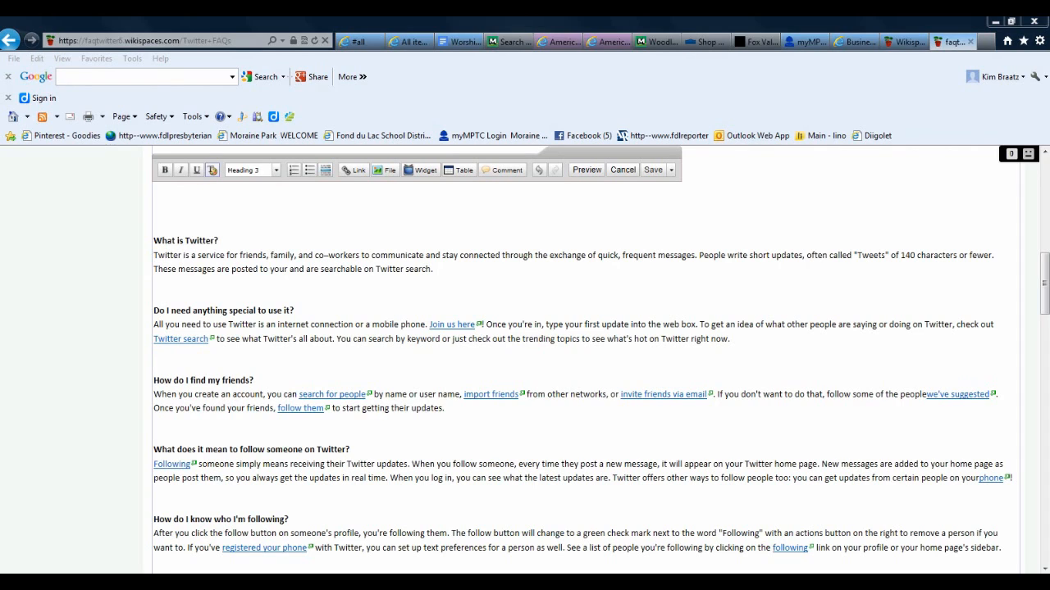
Step: Type the anchor [[#twitter?]] before the 'What is Twitter?' answer heading
{"action": "left_click", "coordinate": [153, 240]}
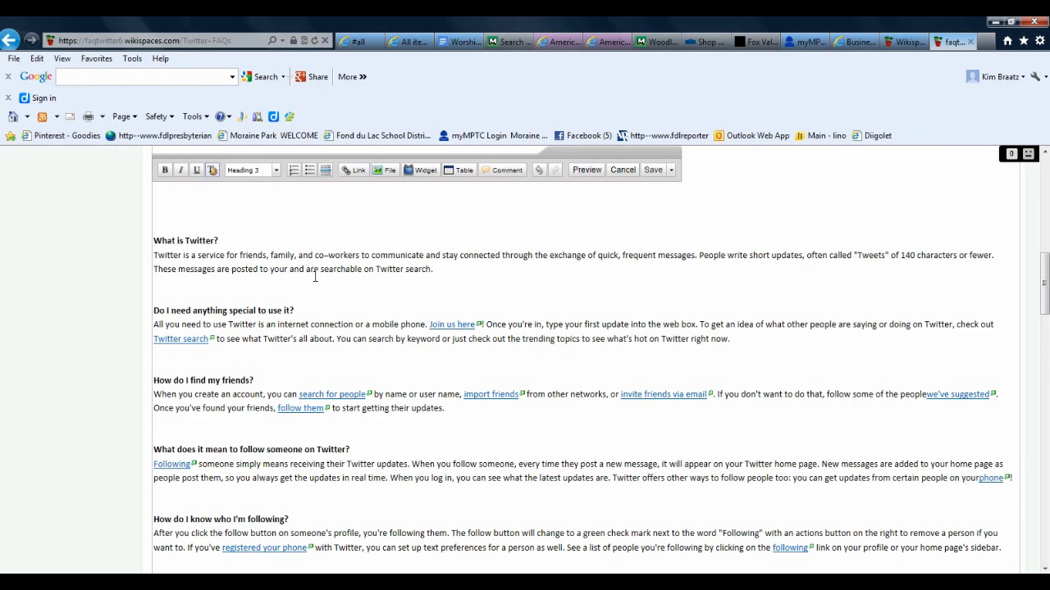
{"action": "type", "text": "[["}
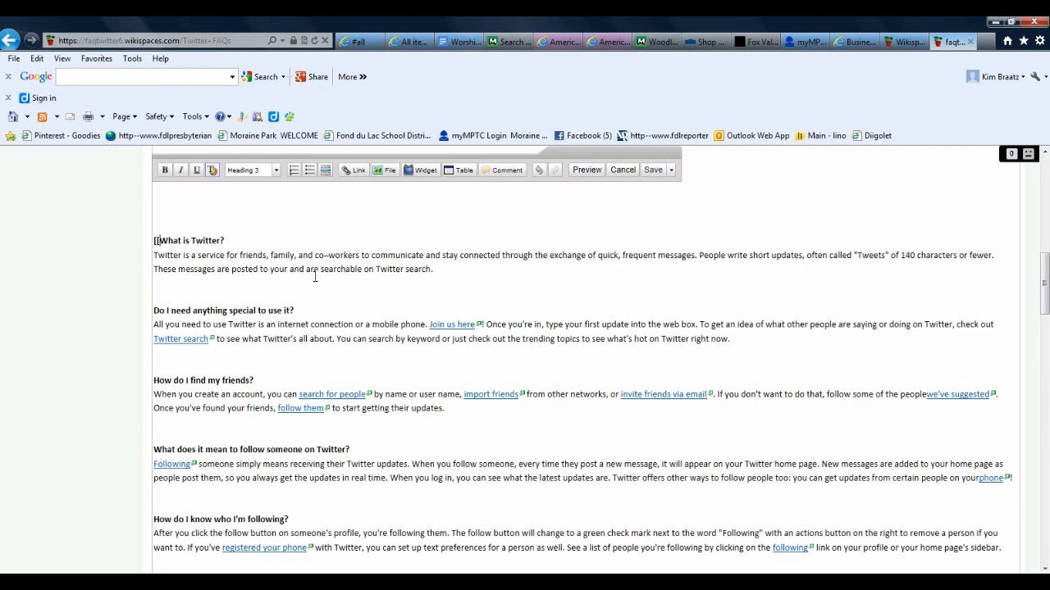
{"action": "type", "text": "#"}
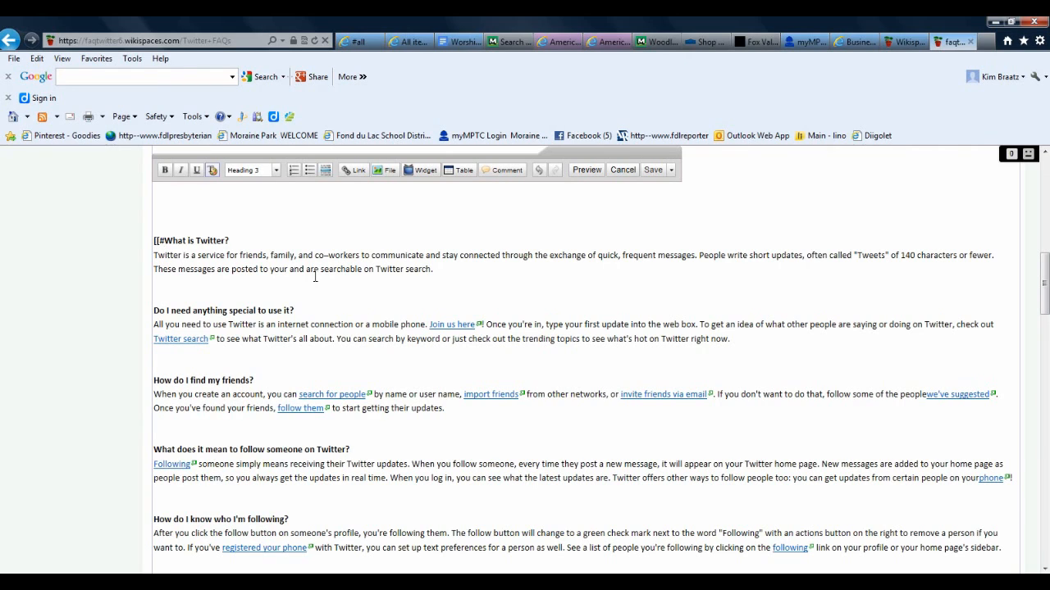
{"action": "left_click", "coordinate": [164, 240]}
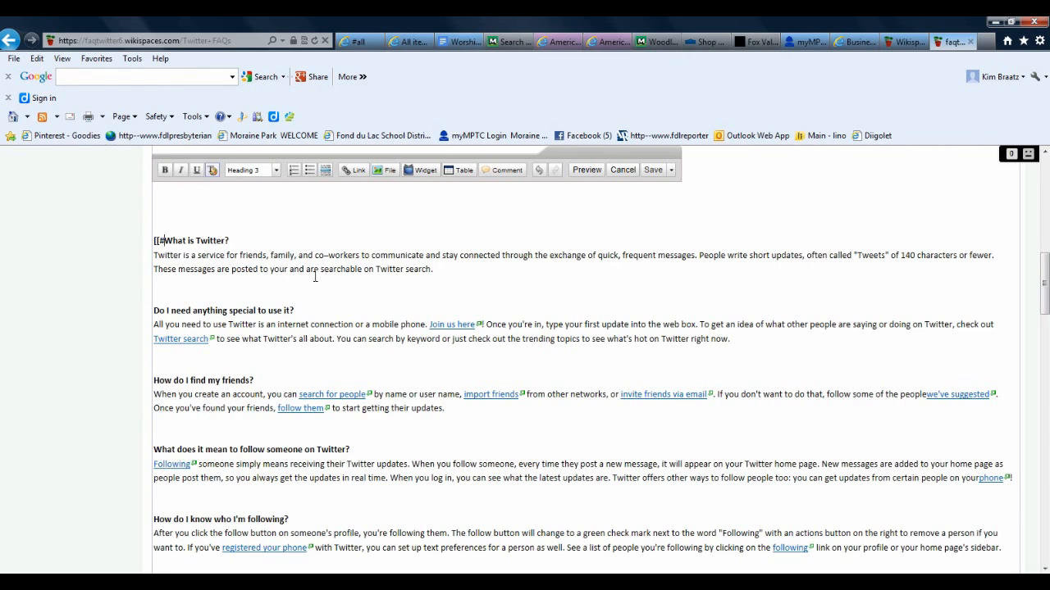
{"action": "type", "text": "twitter?"}
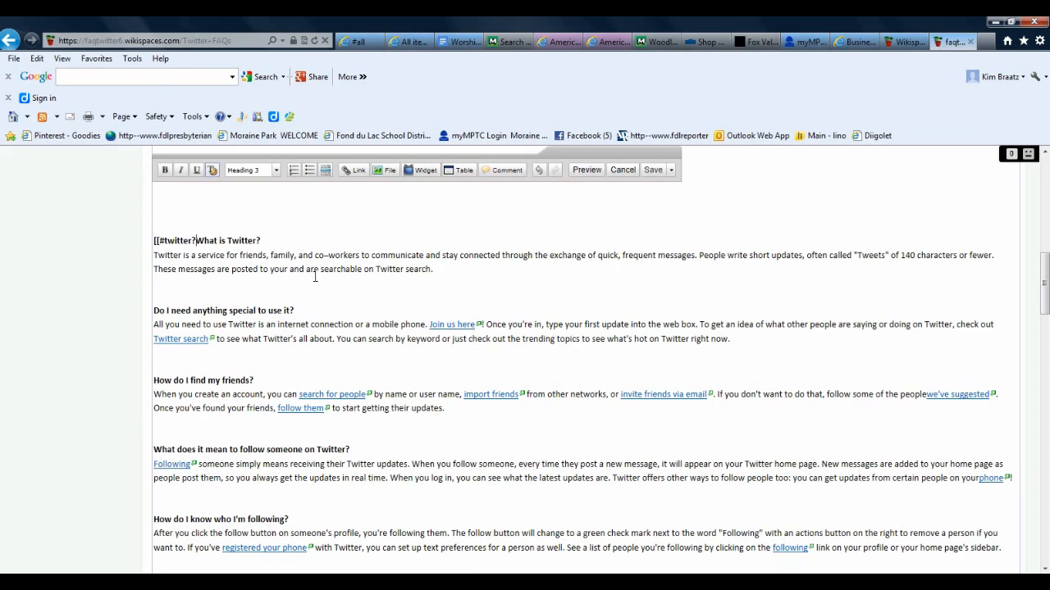
{"action": "type", "text": "]]"}
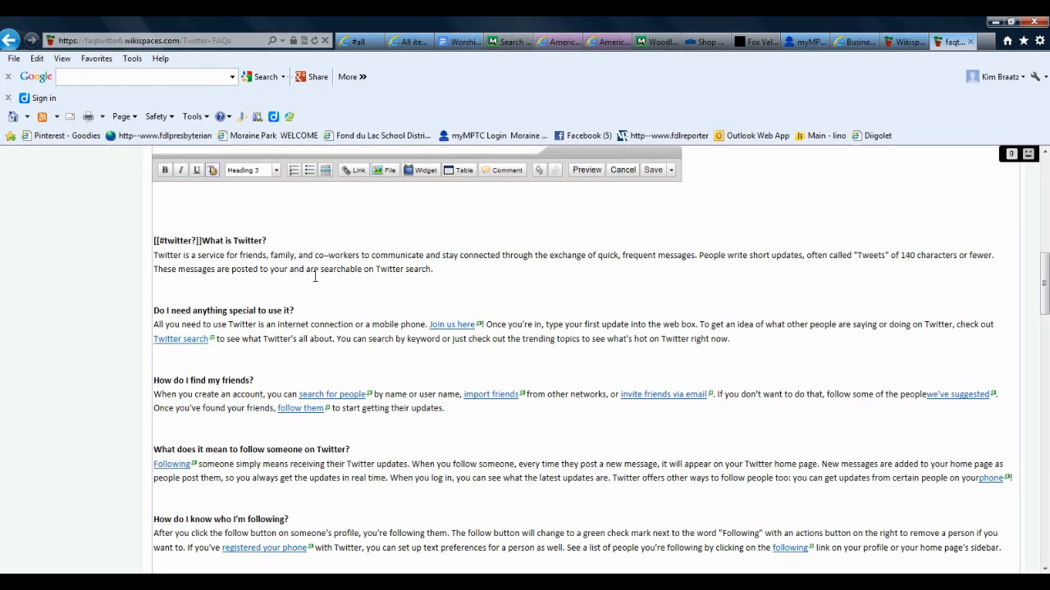
{"action": "mouse_move", "coordinate": [389, 346]}
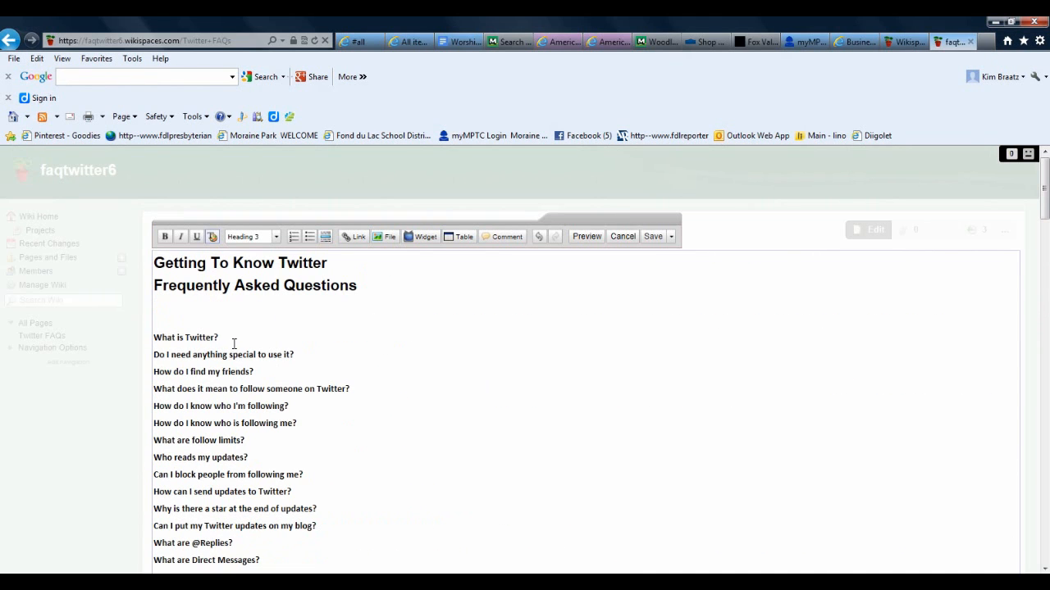
Step: Select 'What is Twitter?' in the question list at the top
{"action": "double_click", "coordinate": [185, 337]}
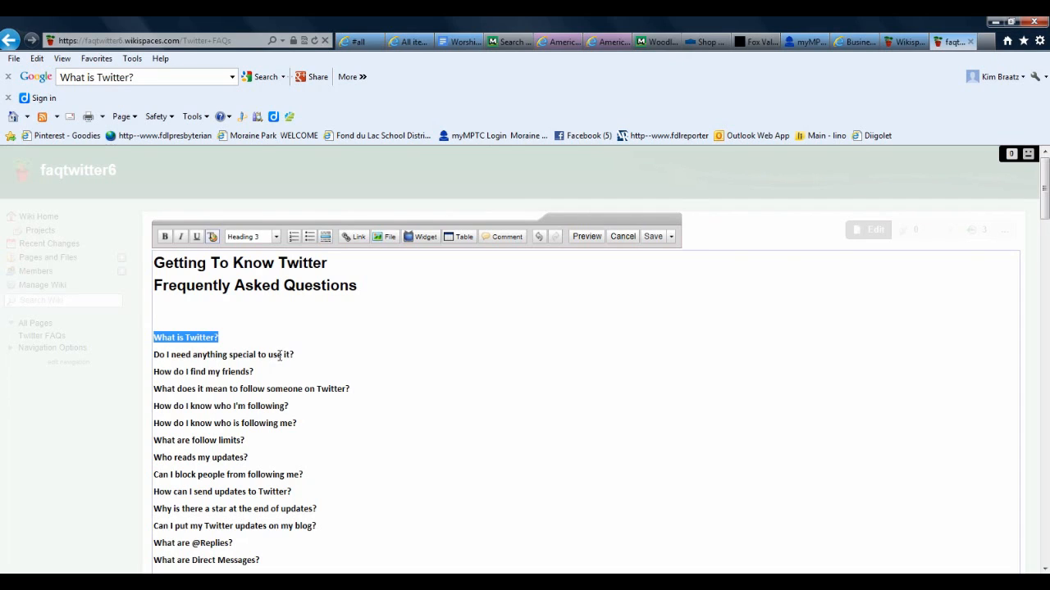
{"action": "mouse_move", "coordinate": [278, 355]}
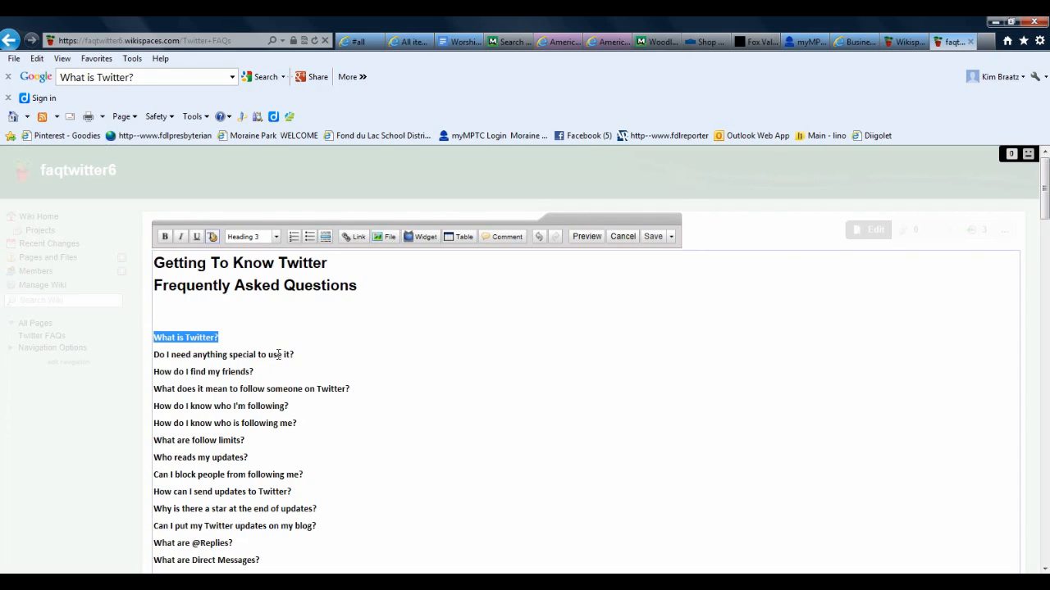
{"action": "mouse_move", "coordinate": [382, 247]}
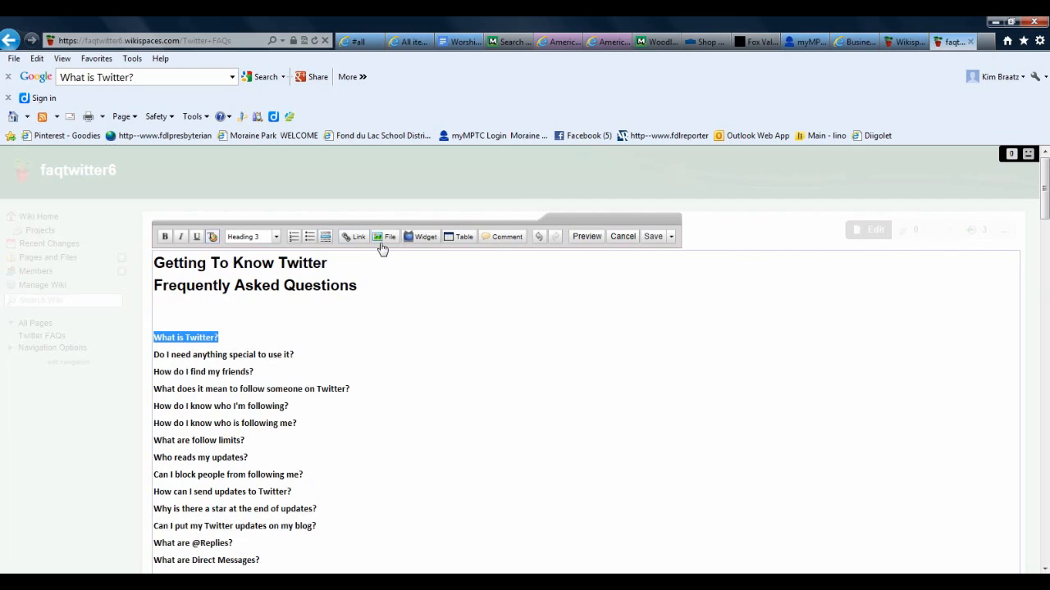
{"action": "mouse_move", "coordinate": [355, 236]}
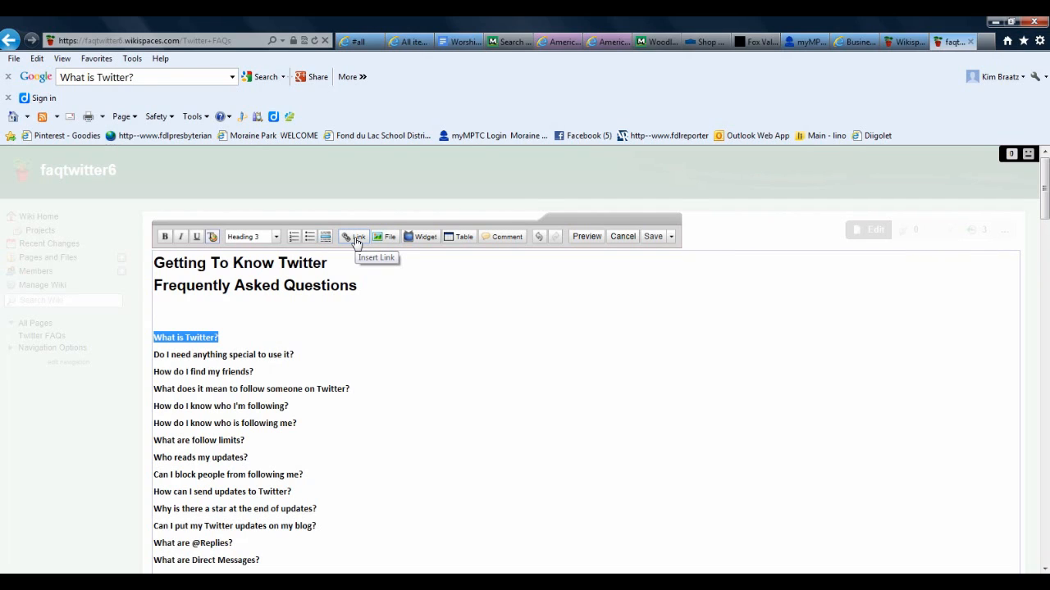
{"action": "mouse_move", "coordinate": [346, 245]}
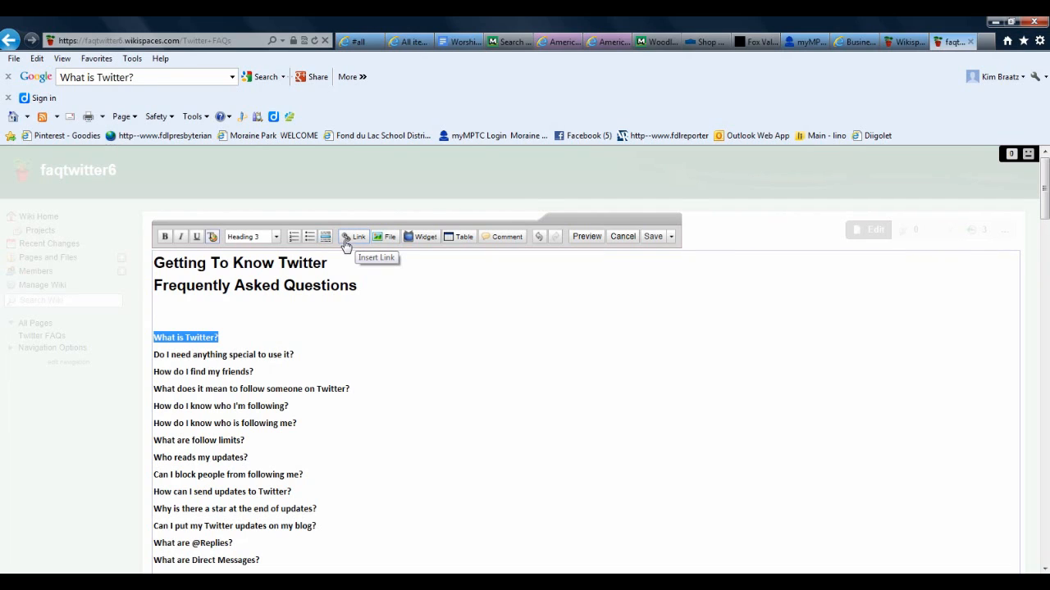
Step: Link 'What is Twitter?' to the twitter? anchor on the Twitter FAQs page
{"action": "left_click", "coordinate": [353, 237]}
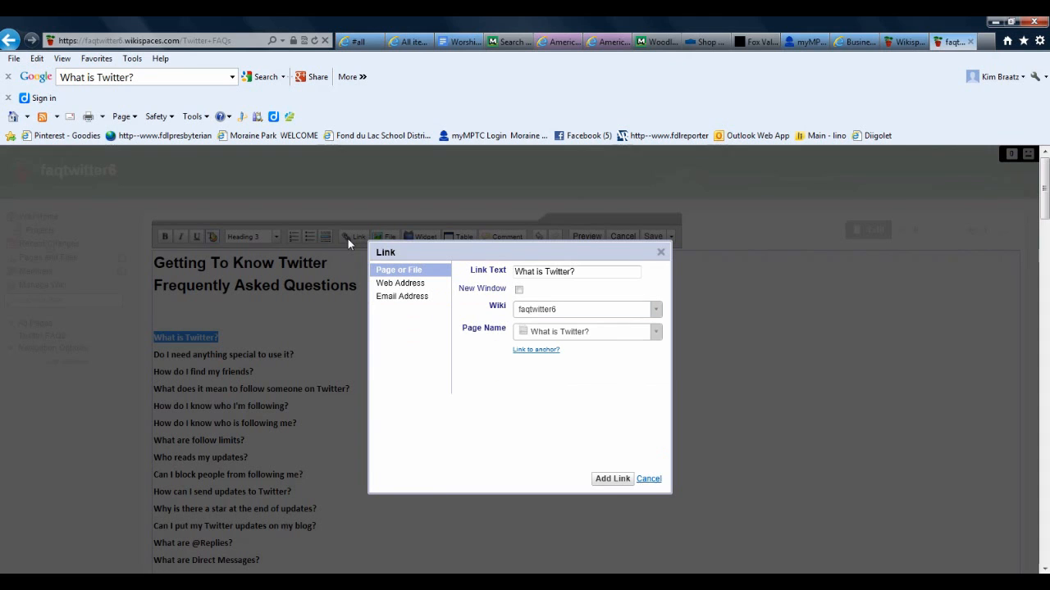
{"action": "mouse_move", "coordinate": [410, 275]}
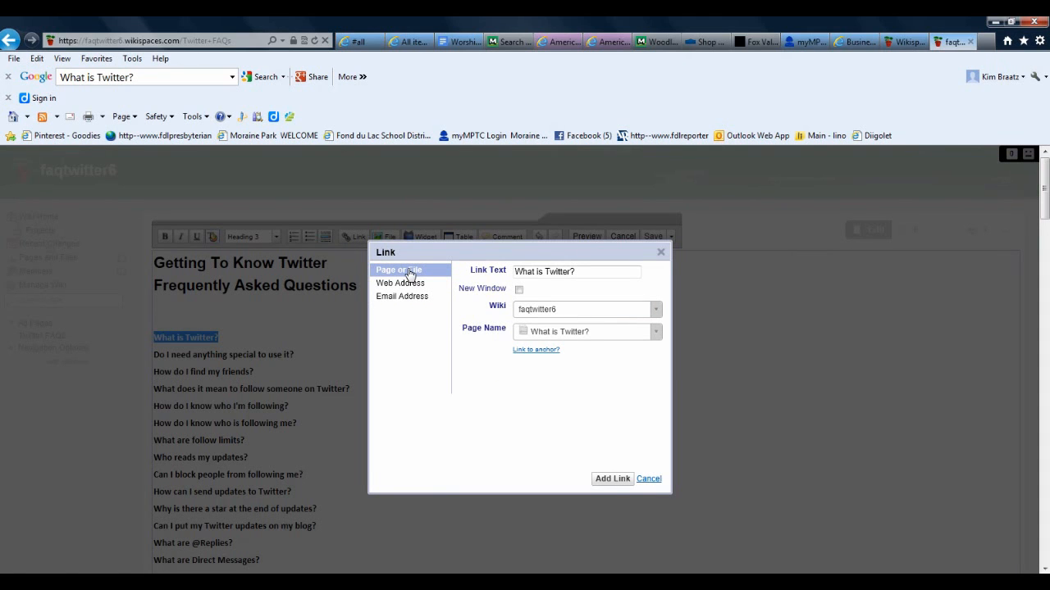
{"action": "mouse_move", "coordinate": [427, 279]}
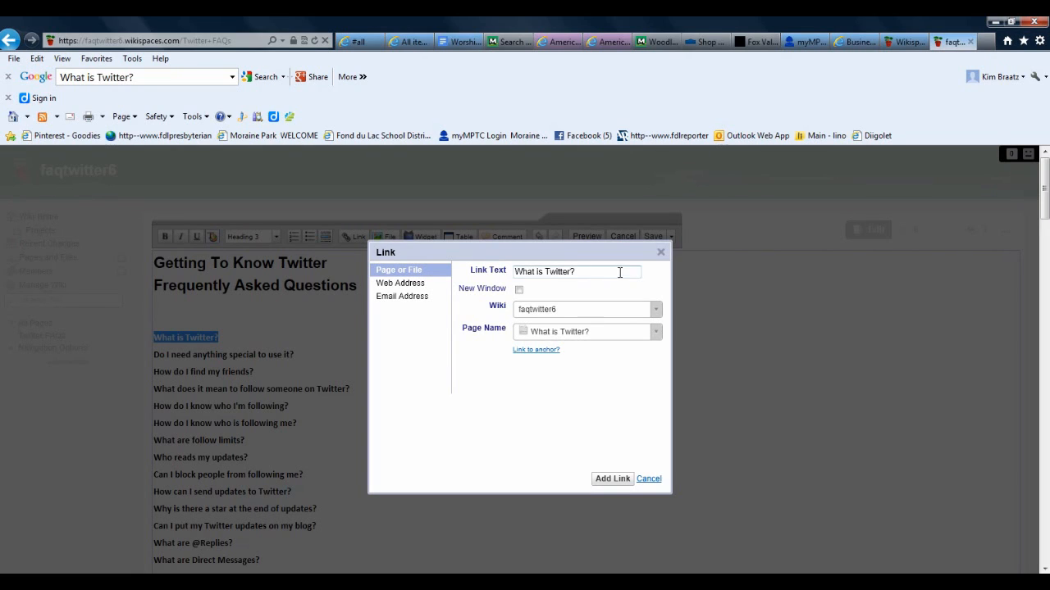
{"action": "mouse_move", "coordinate": [541, 290]}
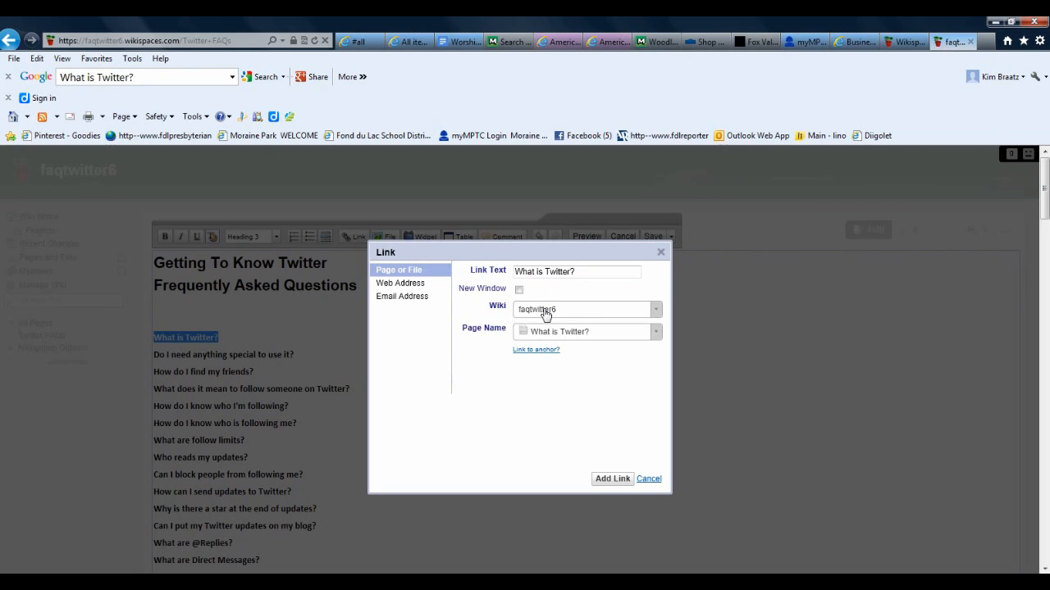
{"action": "mouse_move", "coordinate": [540, 316]}
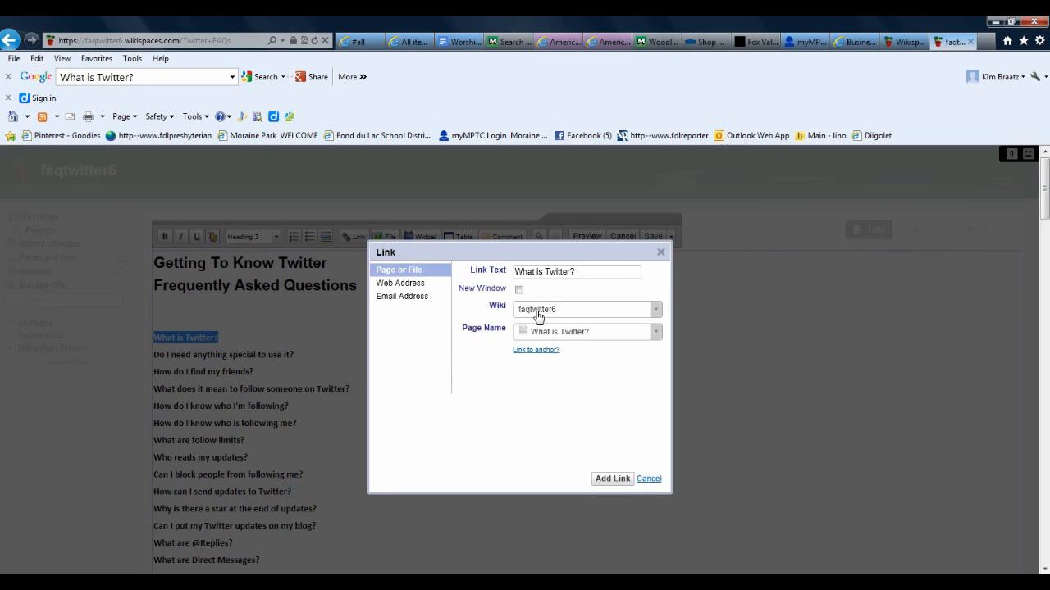
{"action": "mouse_move", "coordinate": [538, 337]}
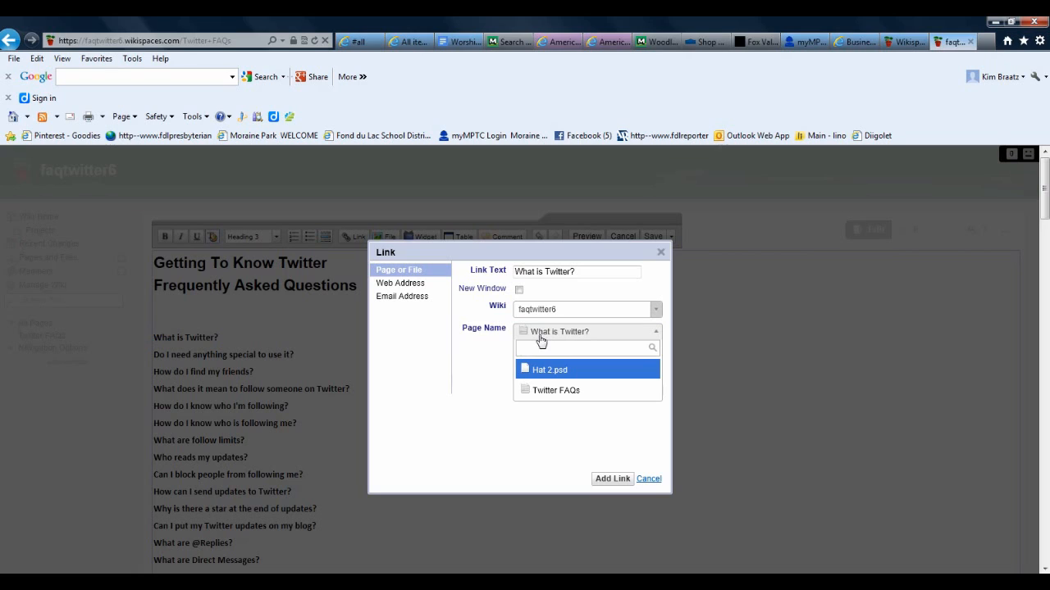
{"action": "left_click", "coordinate": [556, 389]}
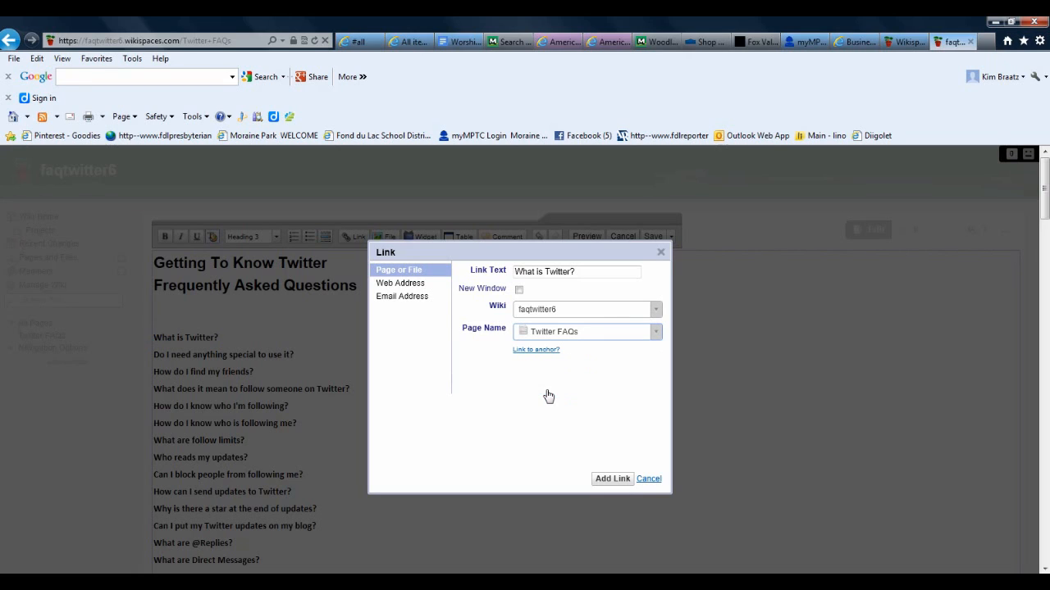
{"action": "mouse_move", "coordinate": [532, 358]}
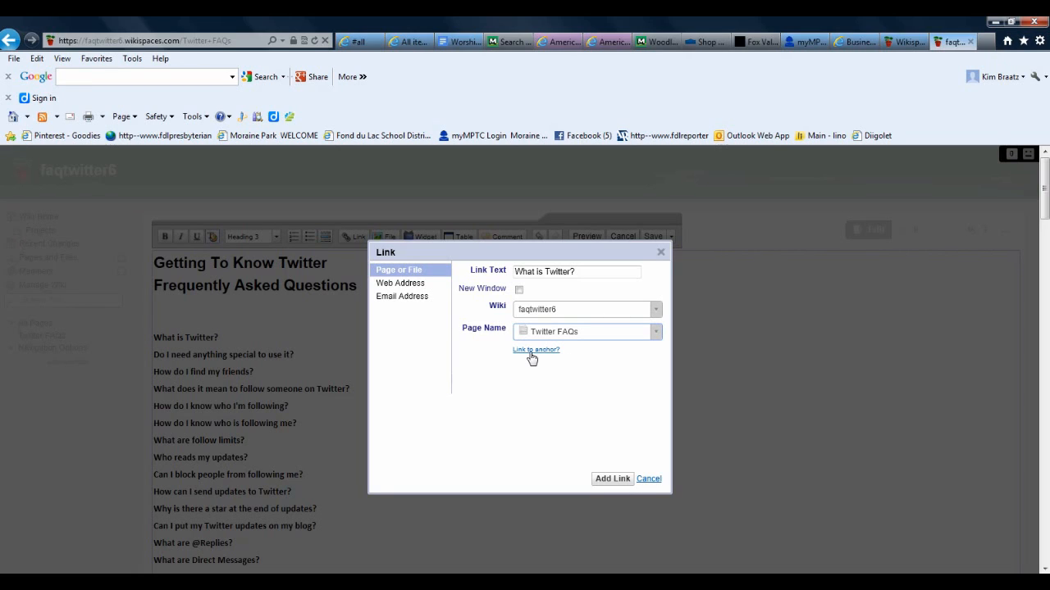
{"action": "left_click", "coordinate": [535, 350]}
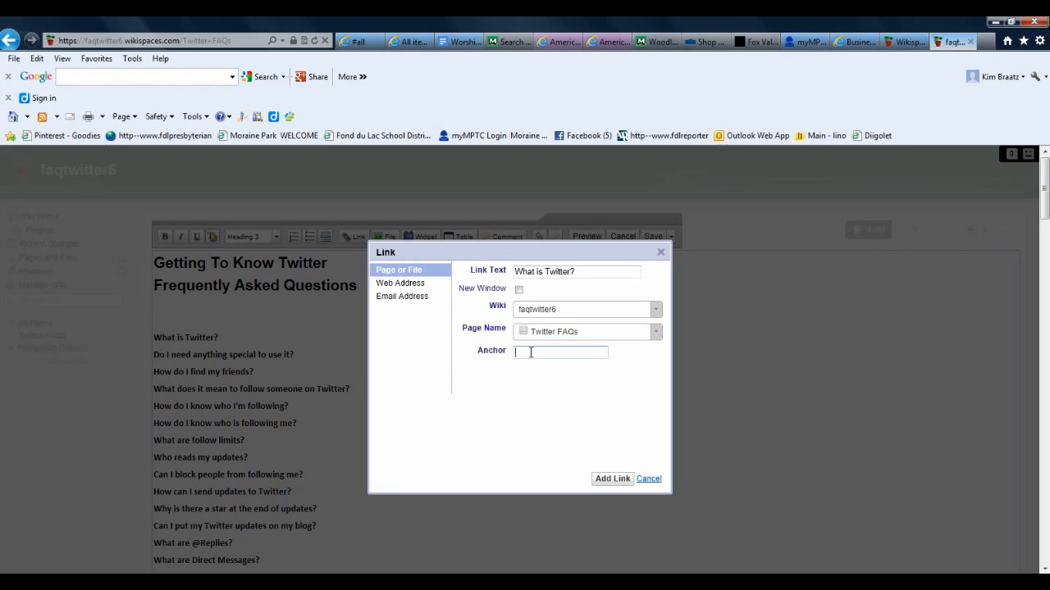
{"action": "type", "text": "twitter?"}
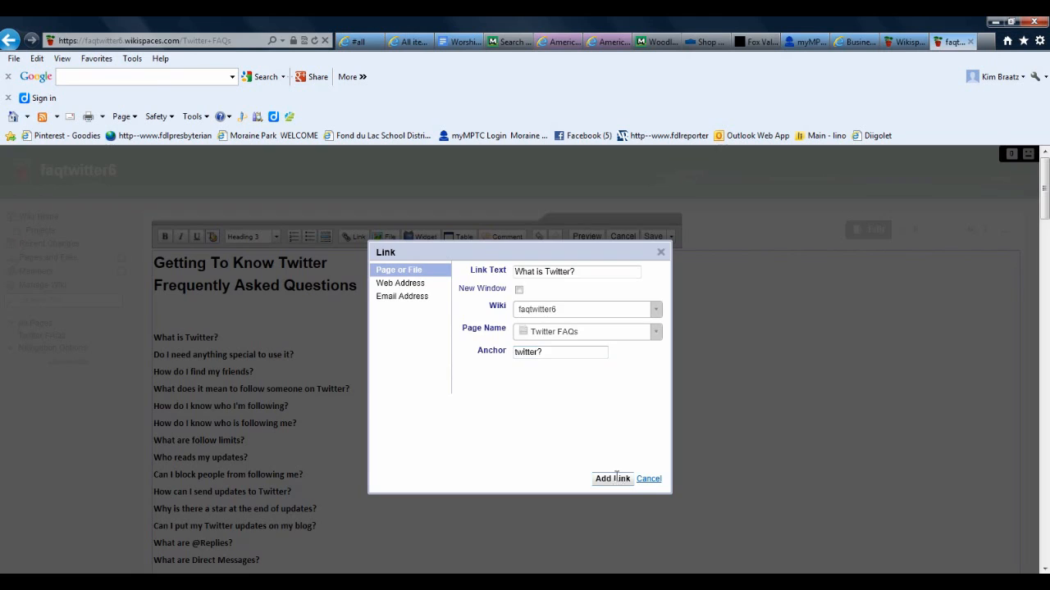
{"action": "left_click", "coordinate": [611, 479]}
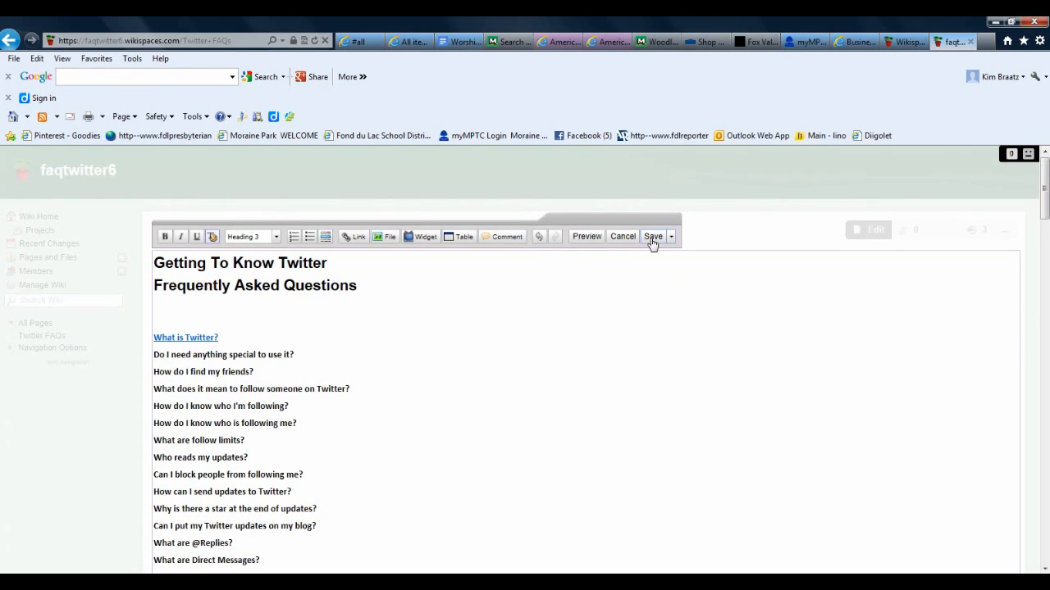
Step: Save the FAQ page with the new 'What is Twitter?' anchor link
{"action": "left_click", "coordinate": [185, 337]}
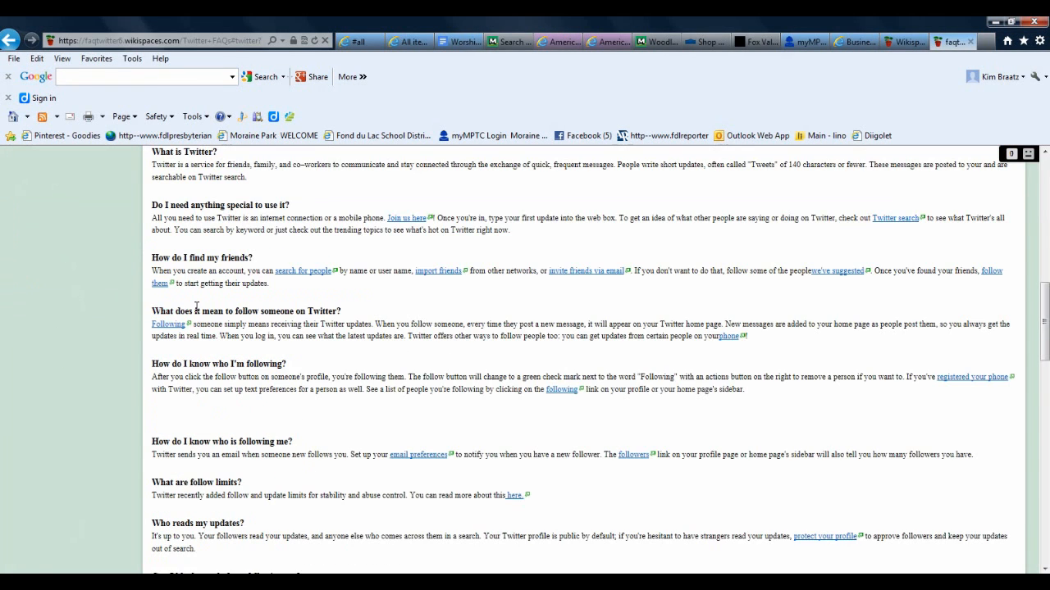
{"action": "mouse_move", "coordinate": [152, 159]}
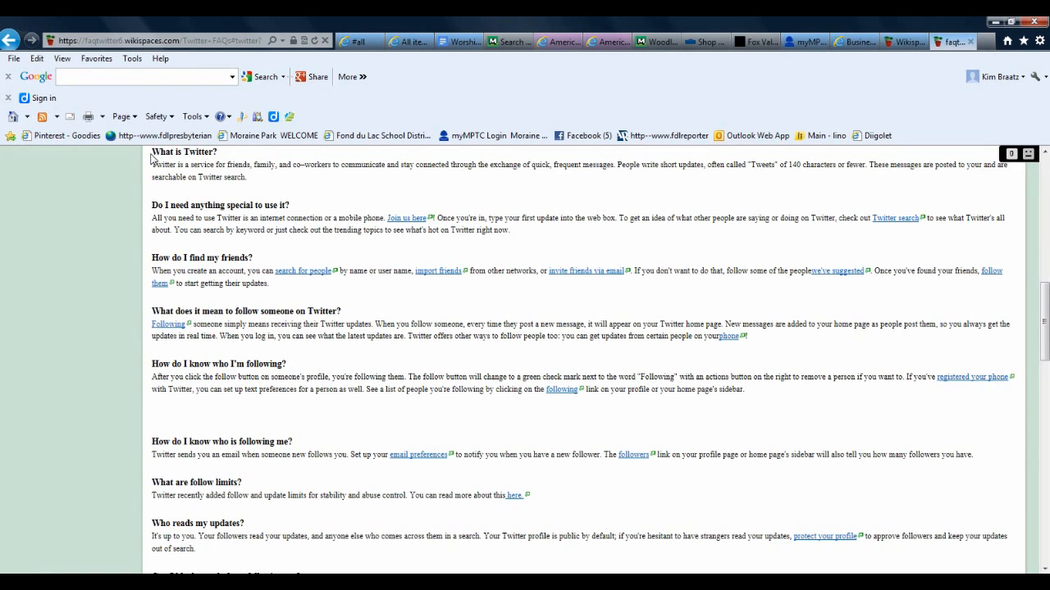
{"action": "mouse_move", "coordinate": [254, 184]}
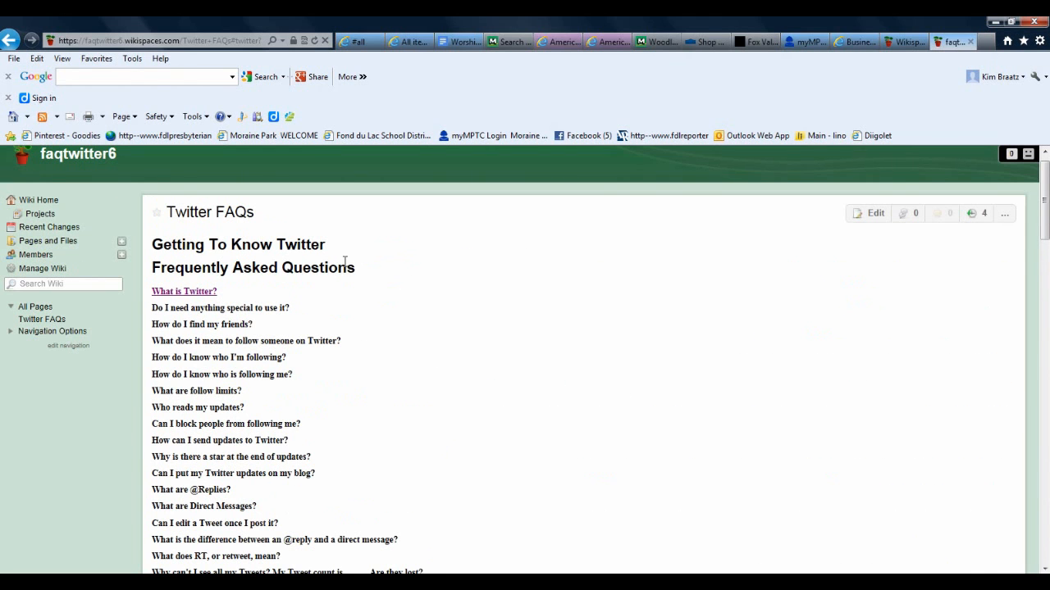
Step: Reopen the FAQ page and add a [[#picture]] anchor before 'How do I post a picture to Twitter?'
{"action": "left_click", "coordinate": [869, 213]}
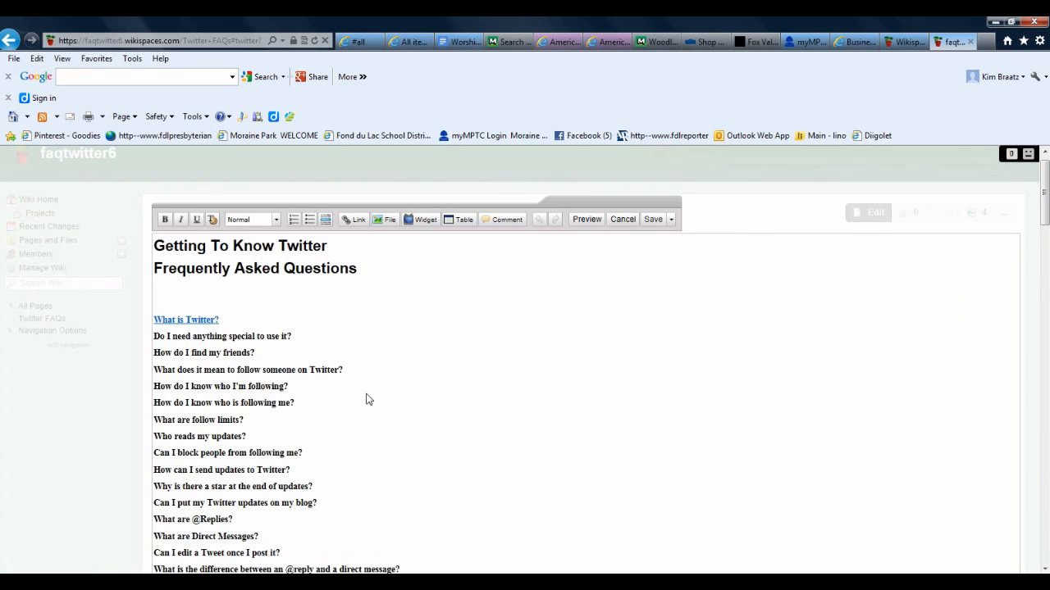
{"action": "scroll", "scroll_direction": "down", "scroll_amount": 3}
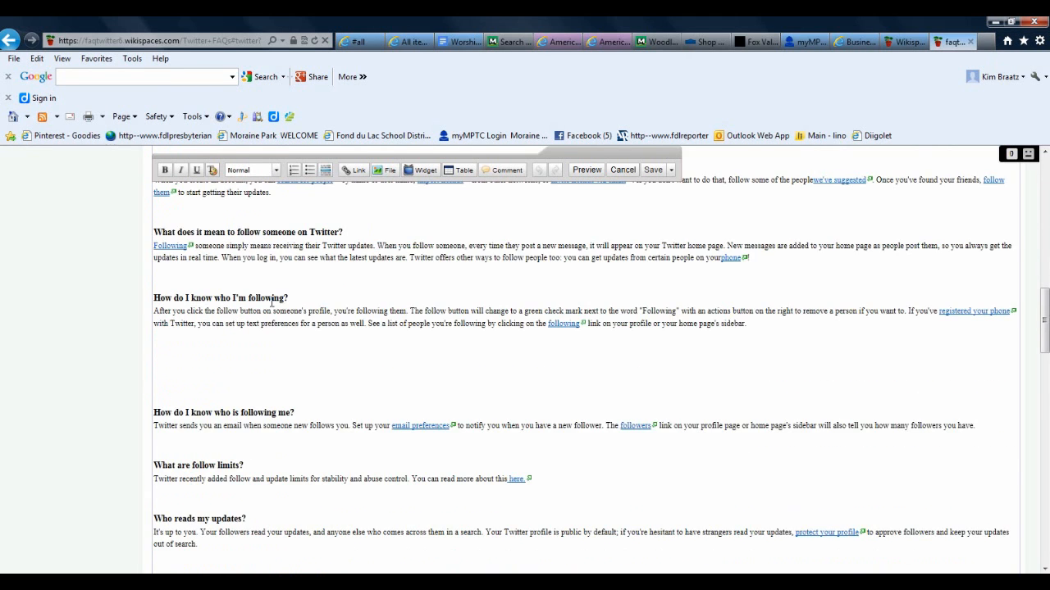
{"action": "scroll", "scroll_direction": "down", "scroll_amount": 3}
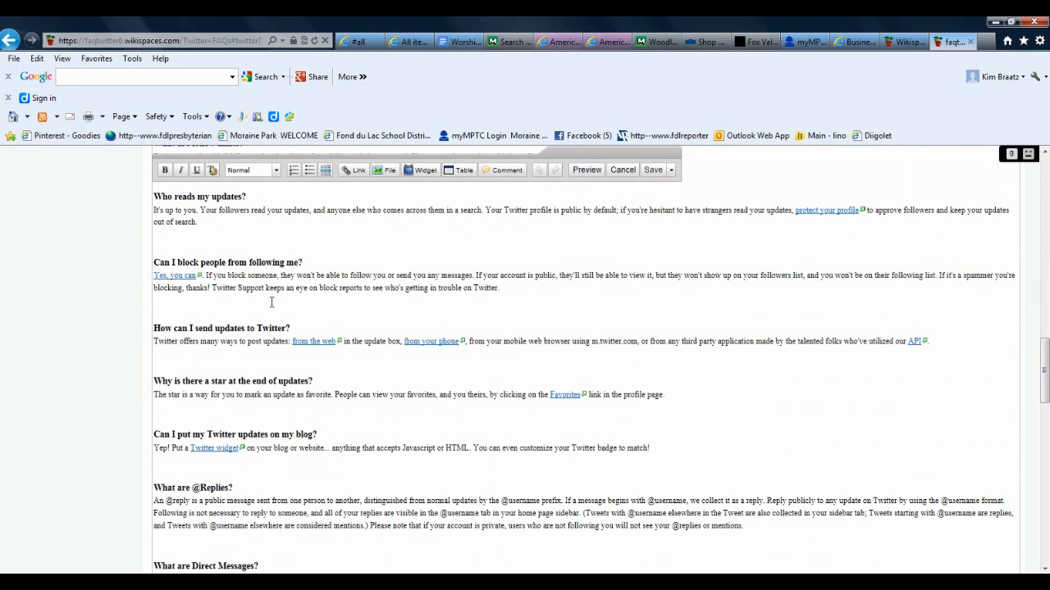
{"action": "scroll", "scroll_direction": "down", "scroll_amount": 3}
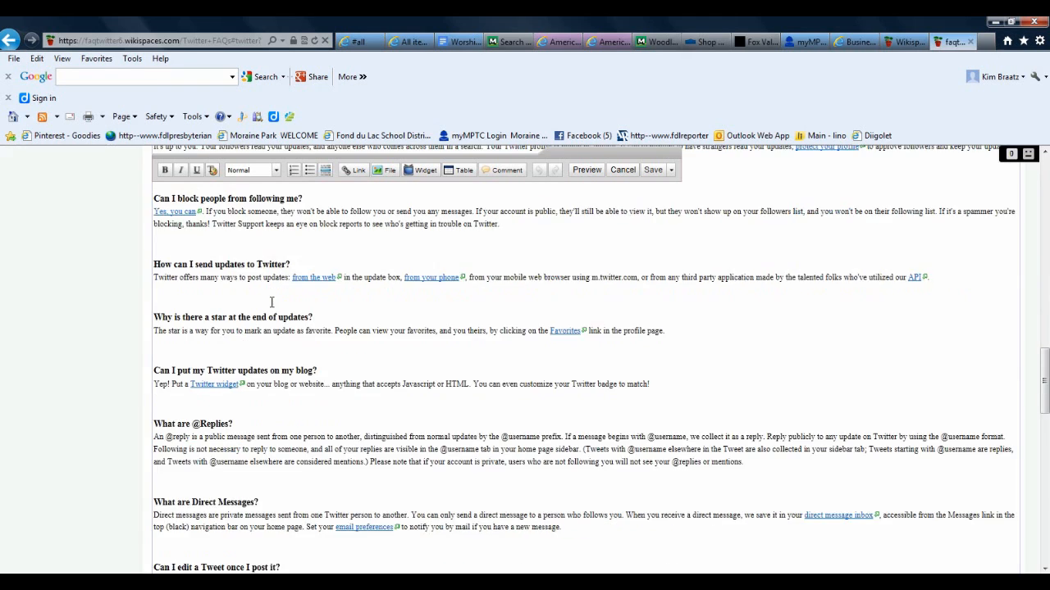
{"action": "scroll", "scroll_direction": "down", "scroll_amount": 3}
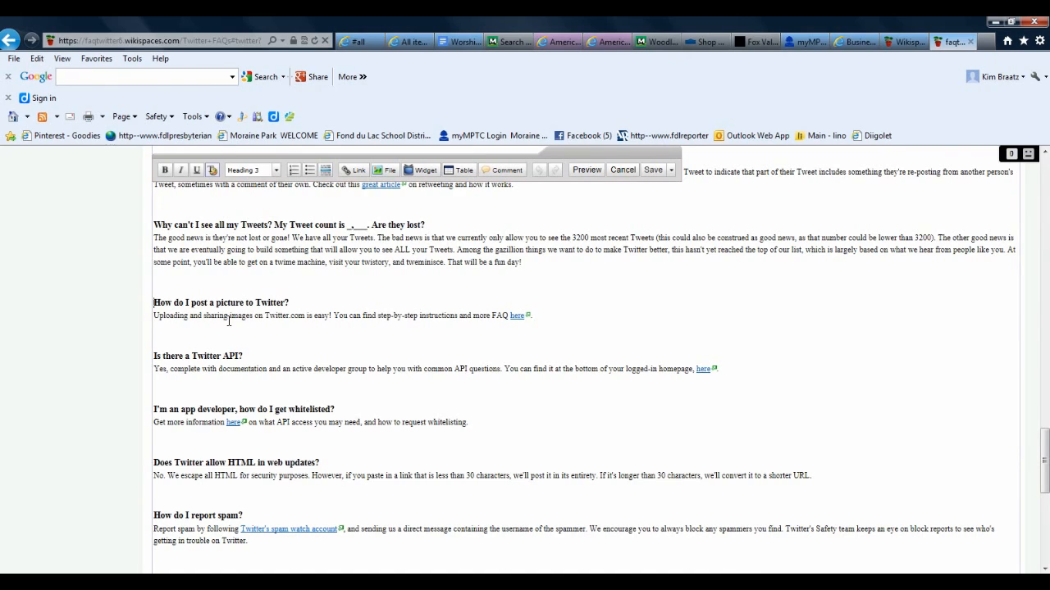
{"action": "type", "text": "[[#picture"}
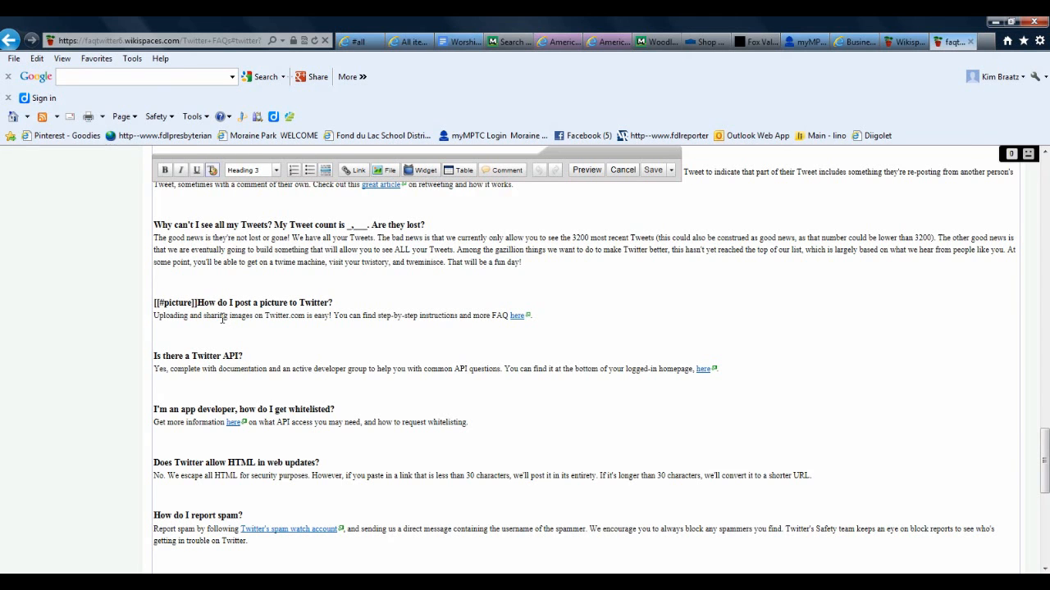
{"action": "scroll", "scroll_direction": "down", "scroll_amount": 3}
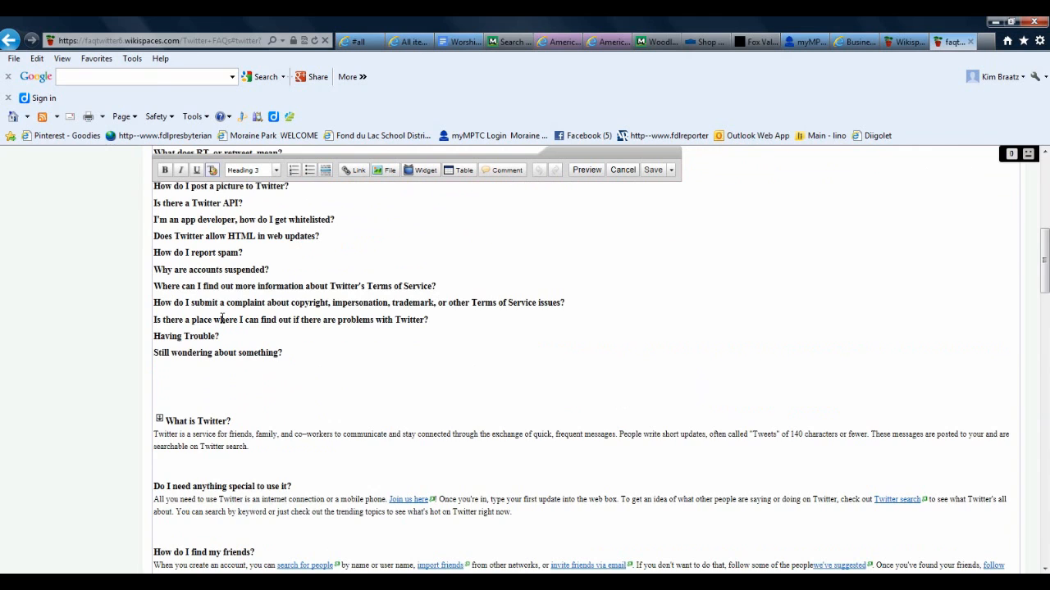
{"action": "scroll", "scroll_direction": "down", "scroll_amount": 3}
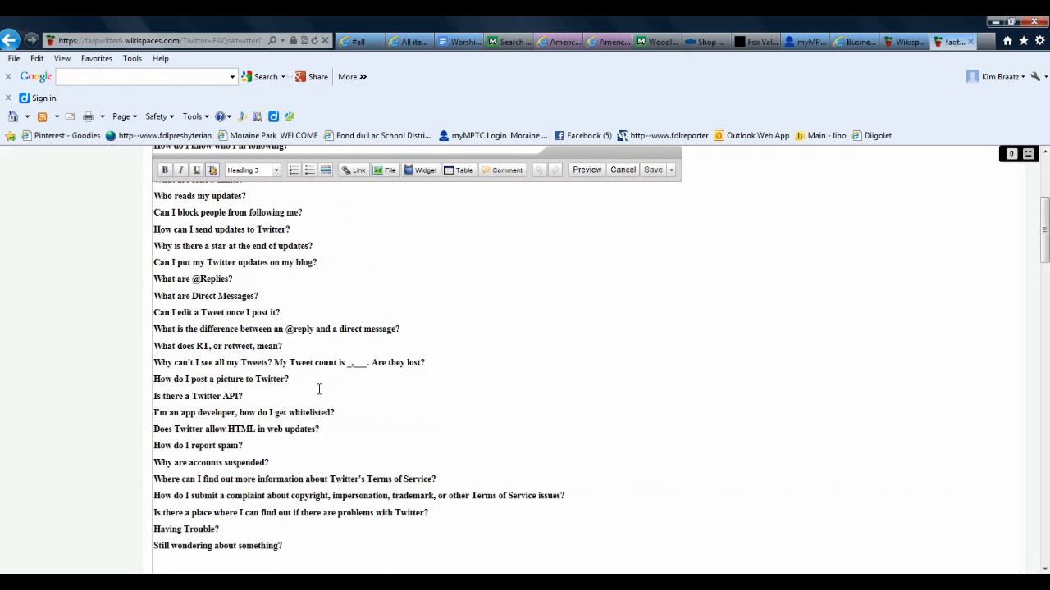
Step: Link 'How do I post a picture to Twitter?' to the Twitter FAQs page's picture anchor
{"action": "double_click", "coordinate": [220, 379]}
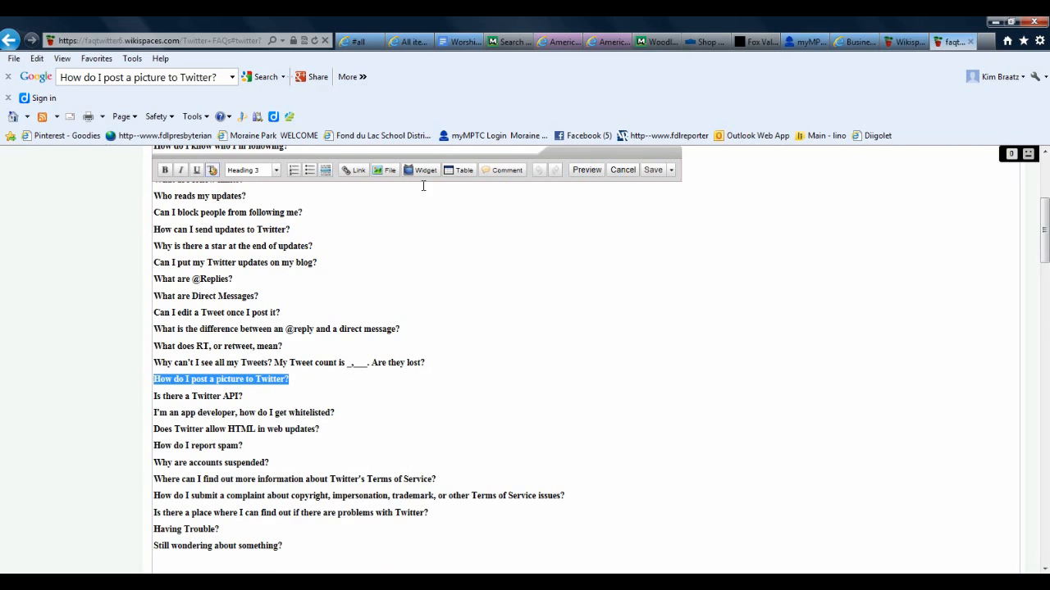
{"action": "left_click", "coordinate": [353, 170]}
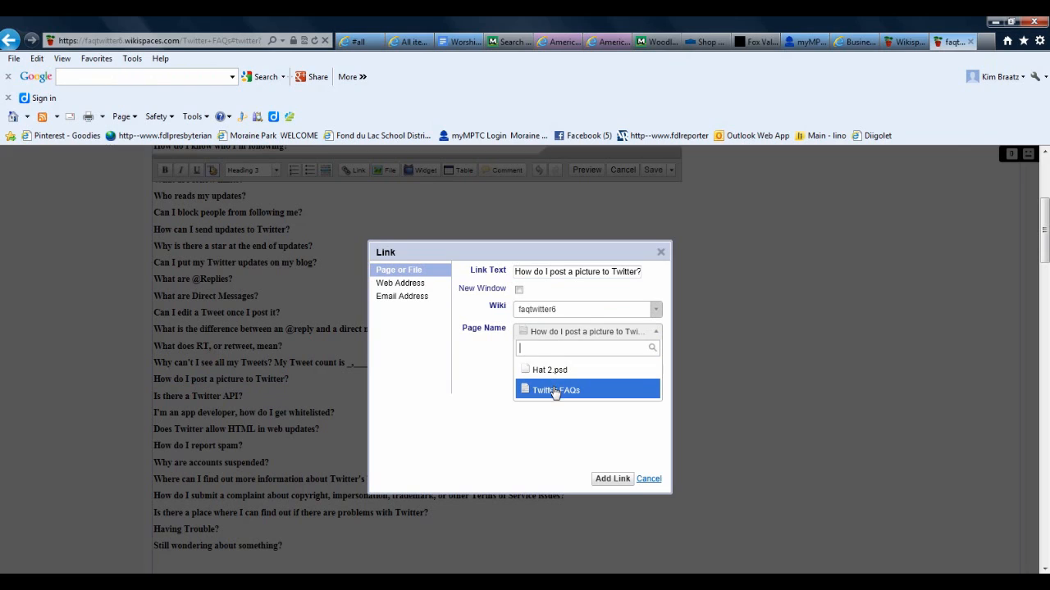
{"action": "left_click", "coordinate": [556, 389]}
{"action": "type", "text": "p"}
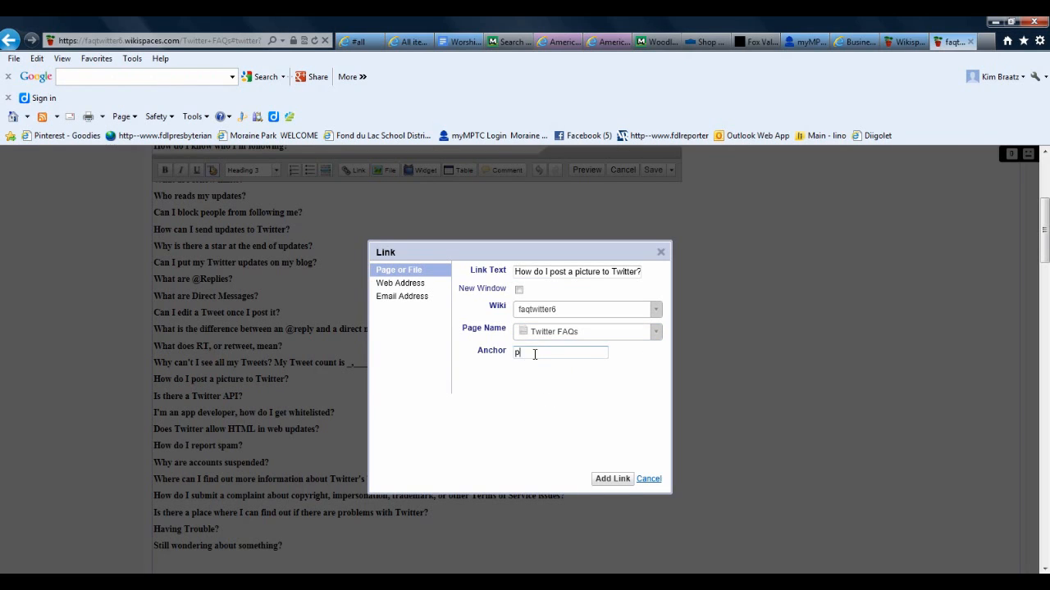
{"action": "type", "text": "icture"}
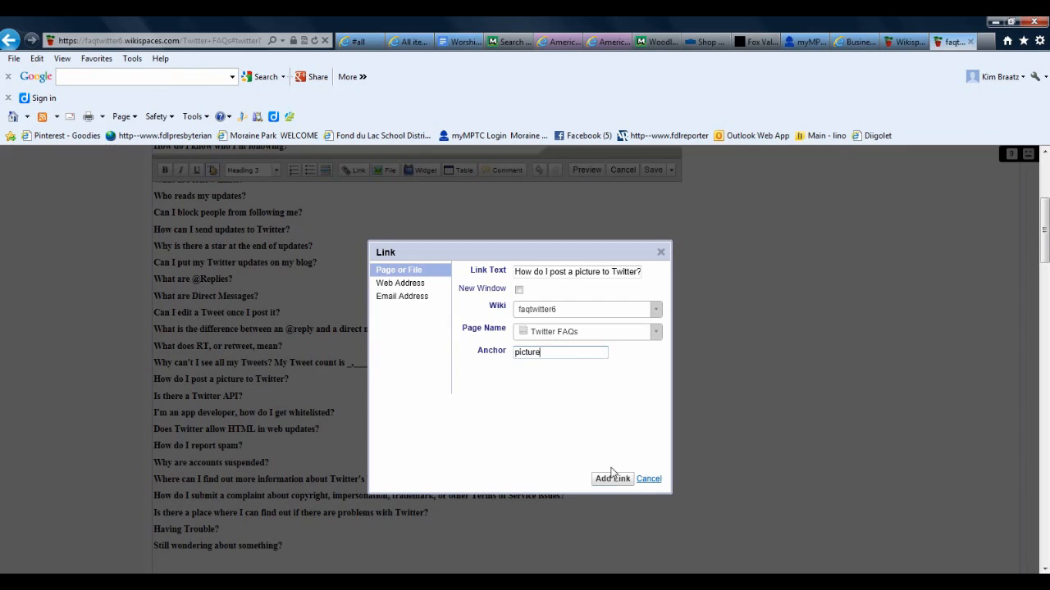
{"action": "left_click", "coordinate": [611, 478]}
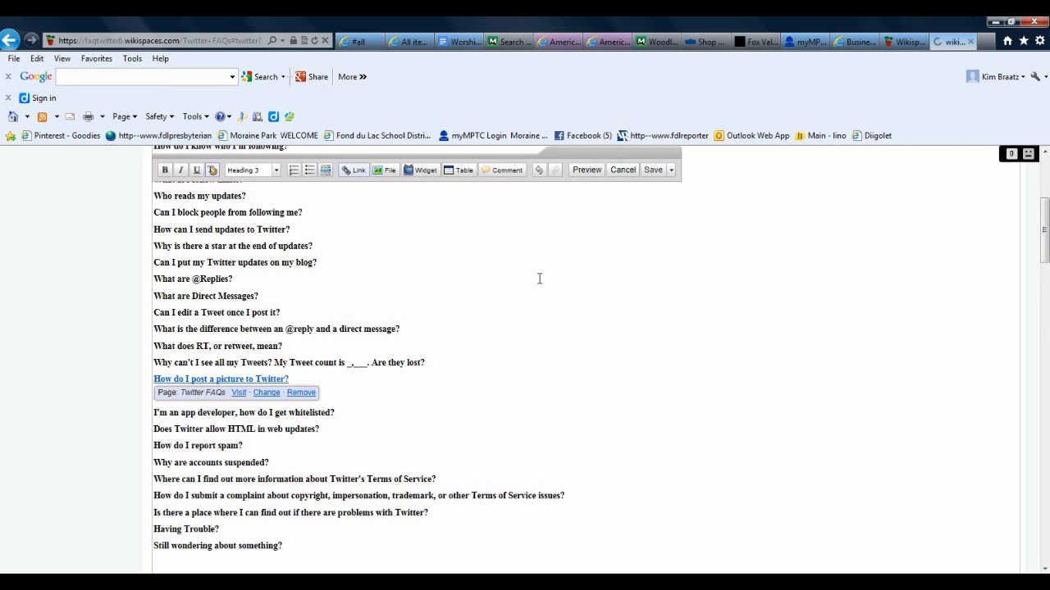
Step: Save the FAQ page and click the 'How do I post a picture to Twitter?' link
{"action": "left_click", "coordinate": [652, 169]}
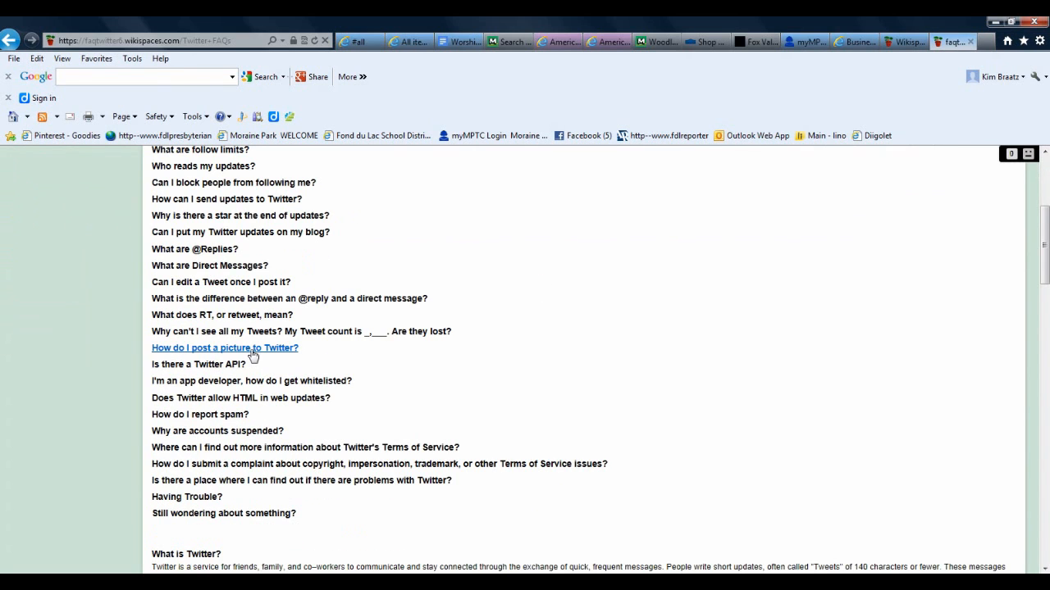
{"action": "left_click", "coordinate": [224, 348]}
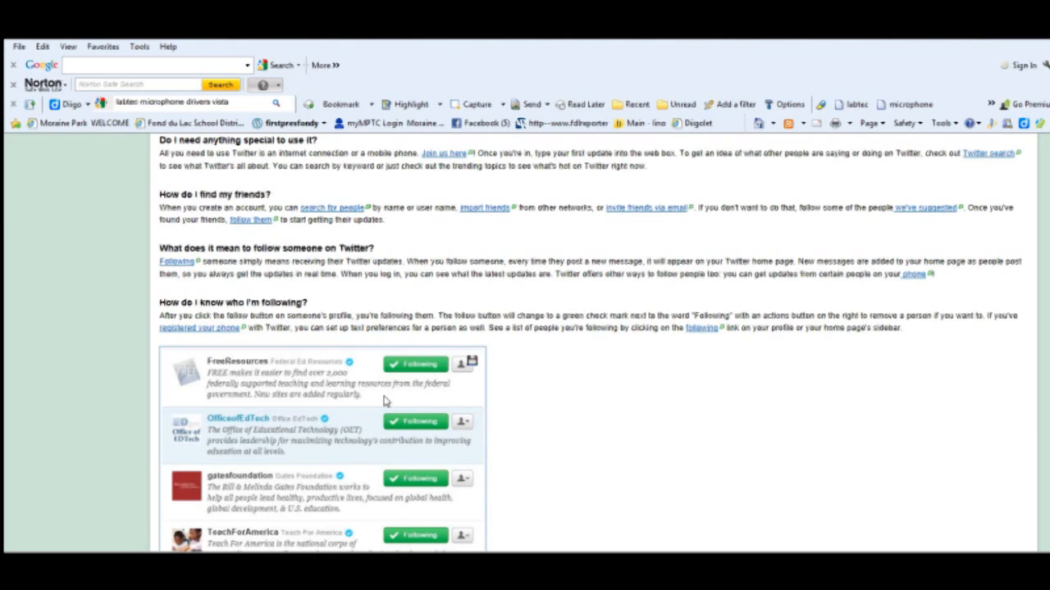
{"action": "scroll", "scroll_direction": "down", "scroll_amount": 3}
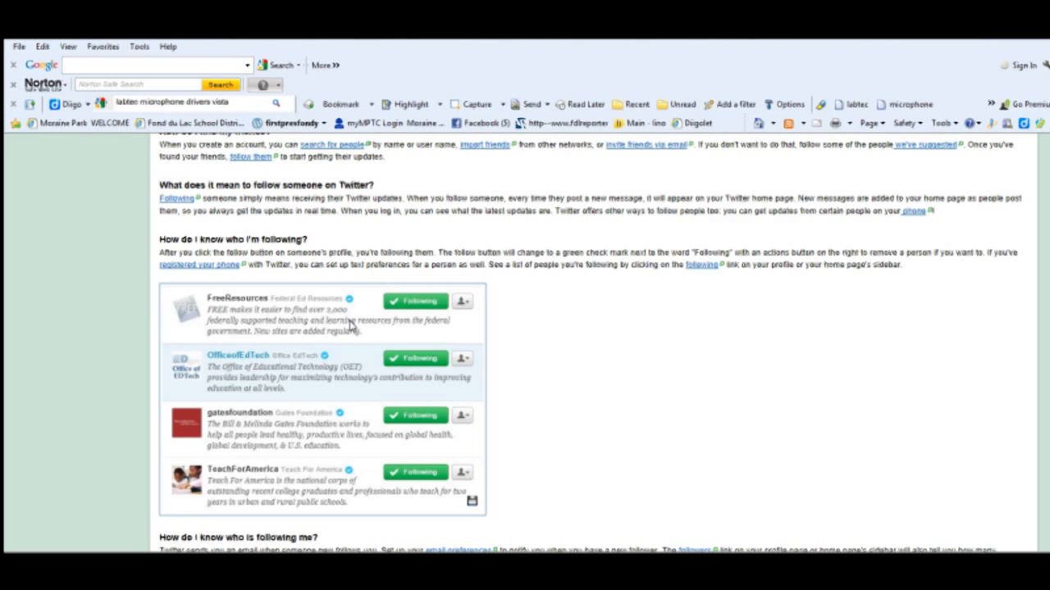
{"action": "mouse_move", "coordinate": [356, 293]}
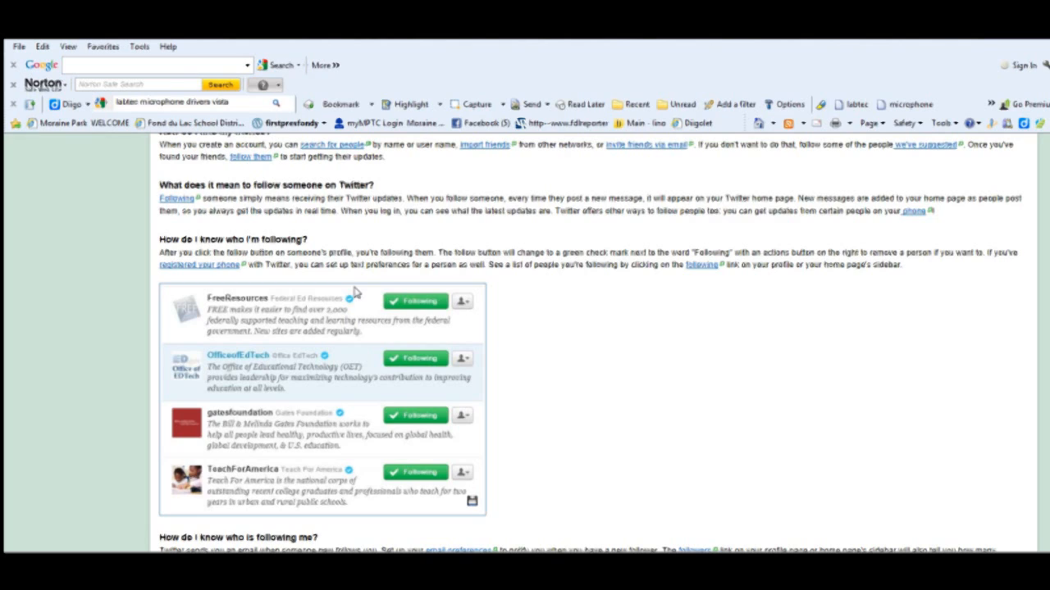
{"action": "mouse_move", "coordinate": [518, 418]}
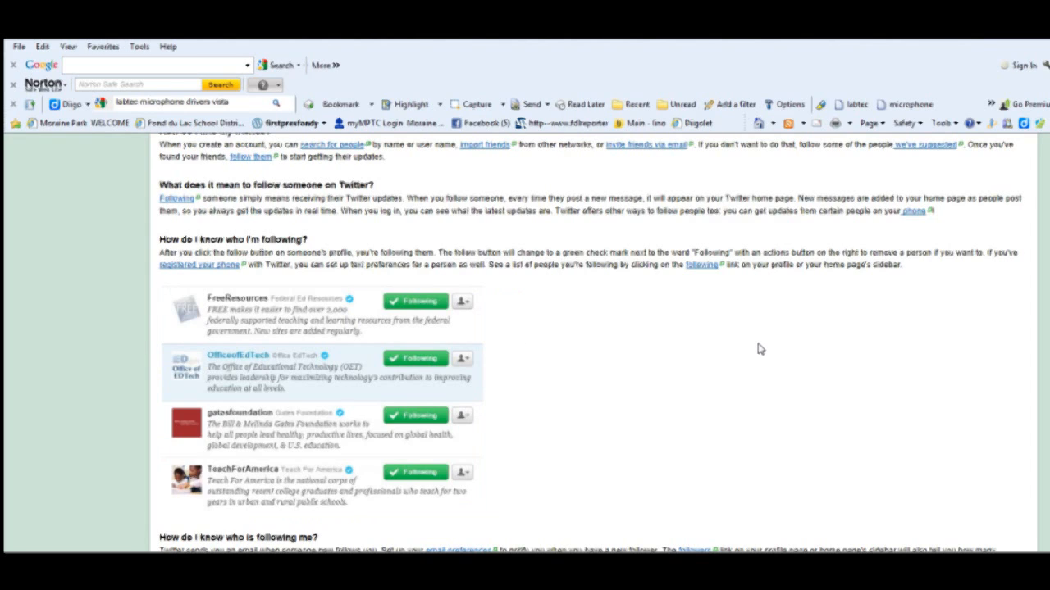
Step: Scroll down to show 'Having Trouble?' and 'Still wondering about something?' through the footer
{"action": "scroll", "scroll_direction": "down", "scroll_amount": 3}
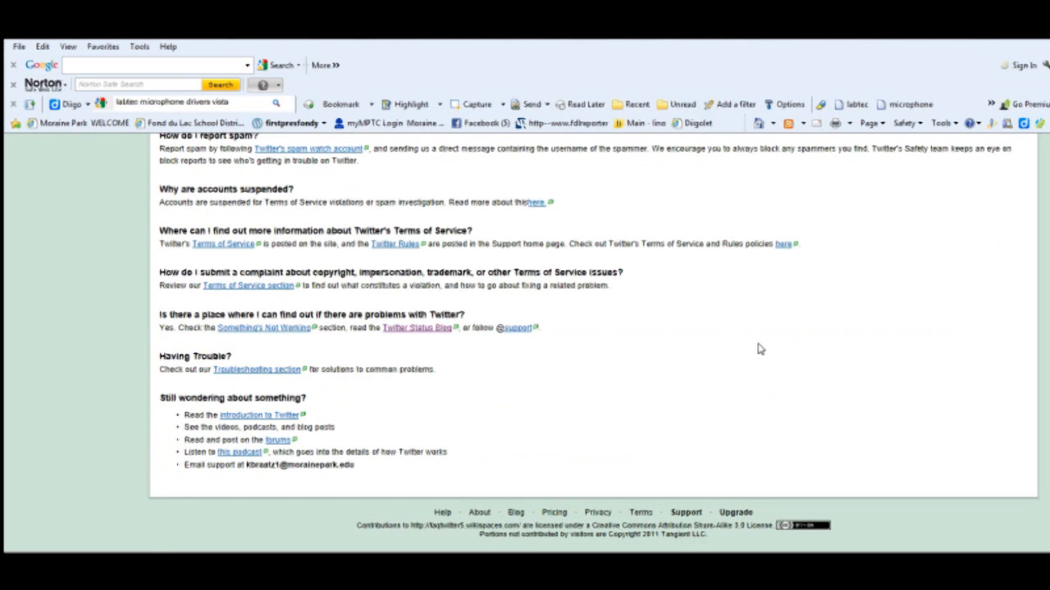
{"action": "mouse_move", "coordinate": [162, 403]}
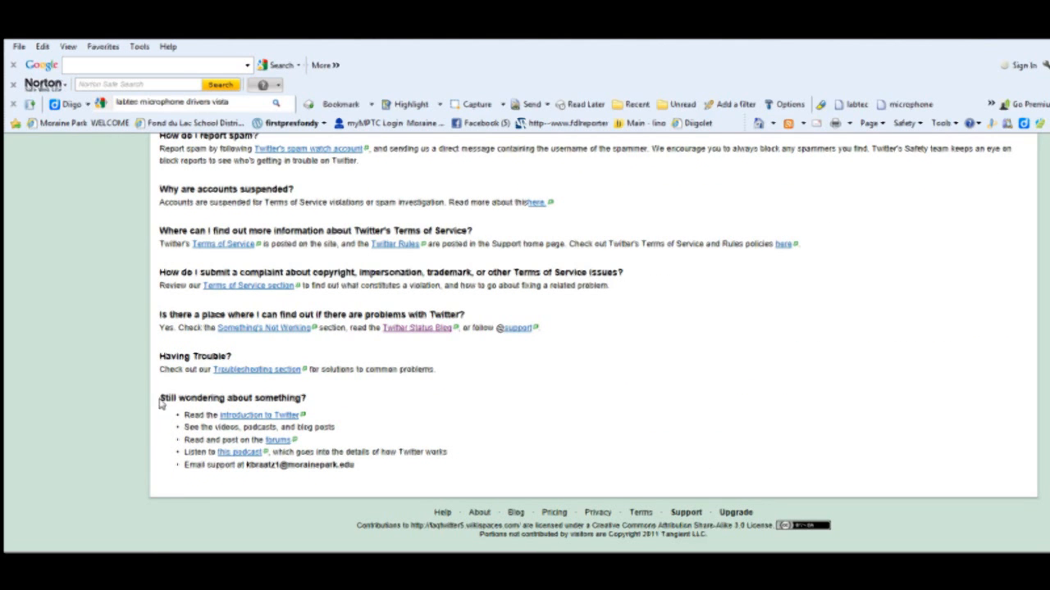
{"action": "mouse_move", "coordinate": [163, 382]}
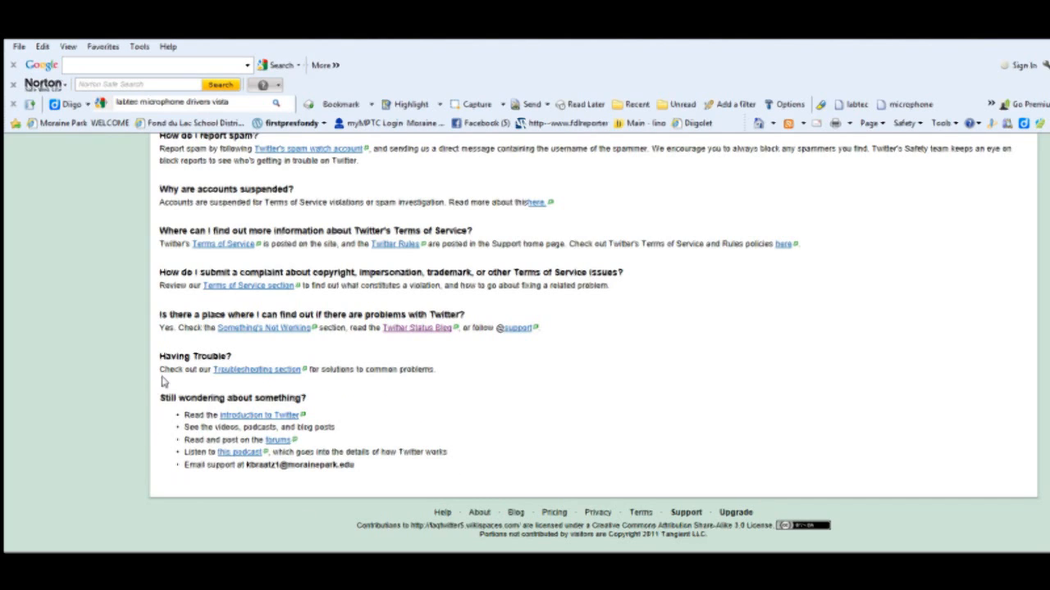
{"action": "mouse_move", "coordinate": [340, 392]}
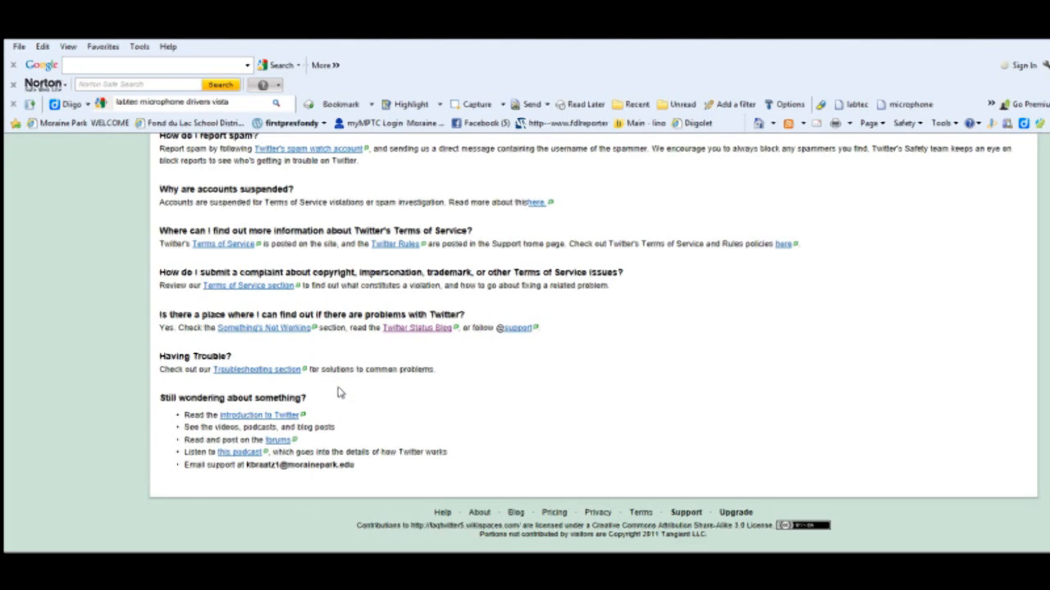
{"action": "mouse_move", "coordinate": [204, 422]}
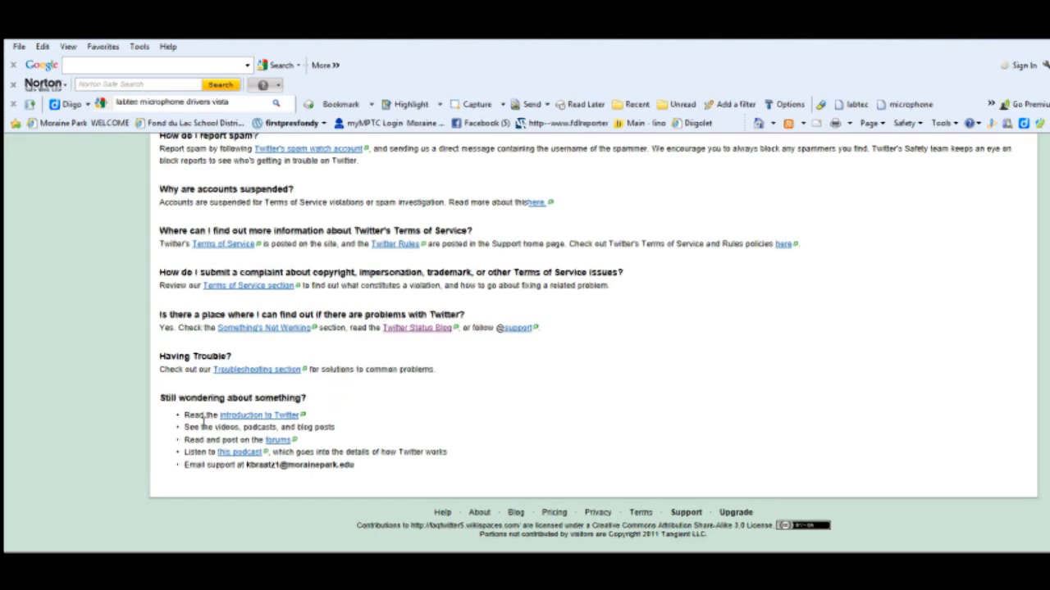
{"action": "mouse_move", "coordinate": [200, 464]}
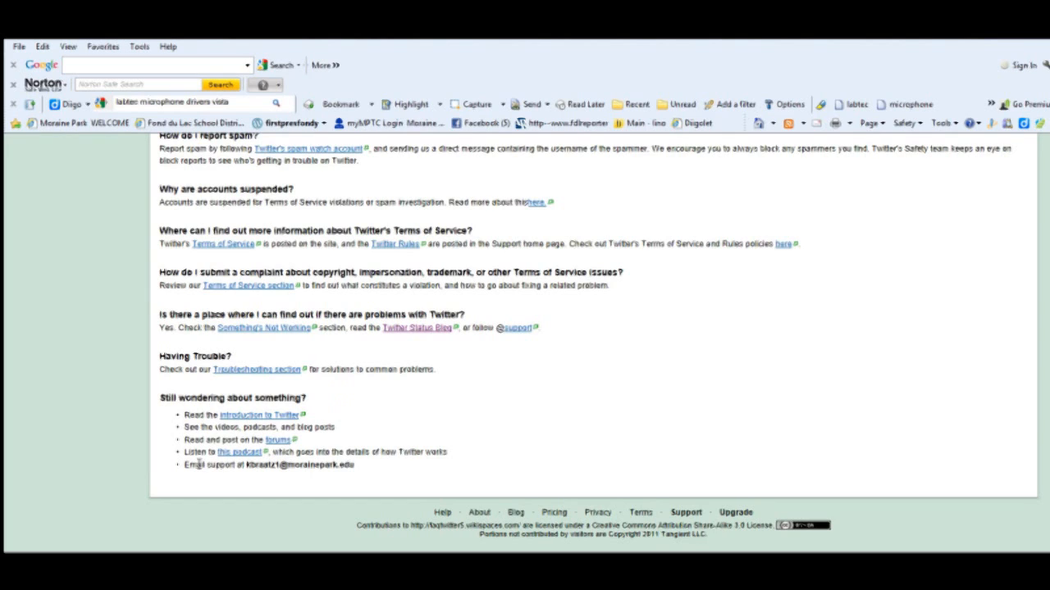
{"action": "mouse_move", "coordinate": [299, 429]}
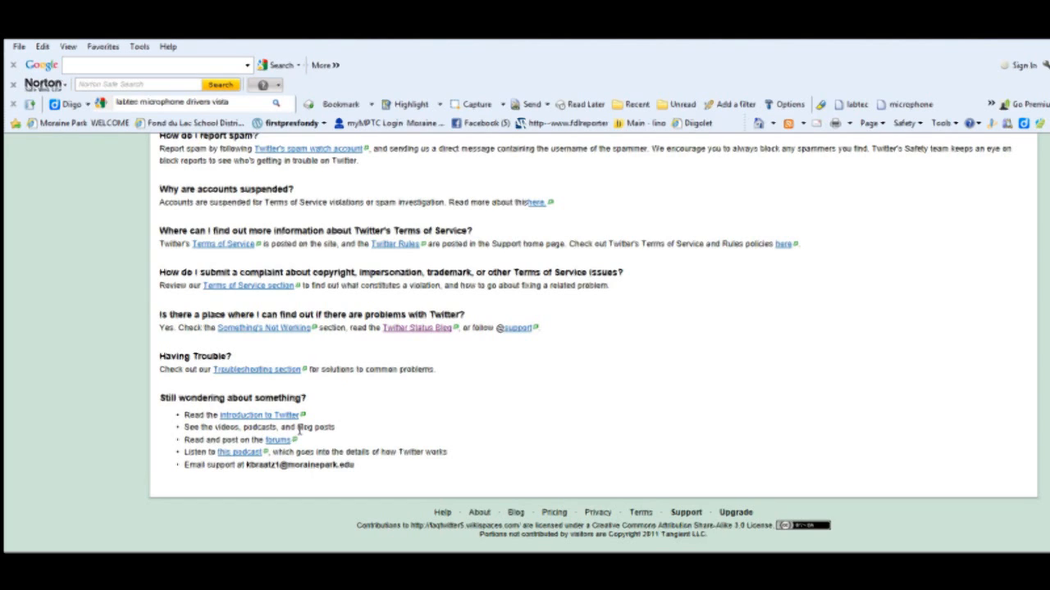
{"action": "mouse_move", "coordinate": [253, 483]}
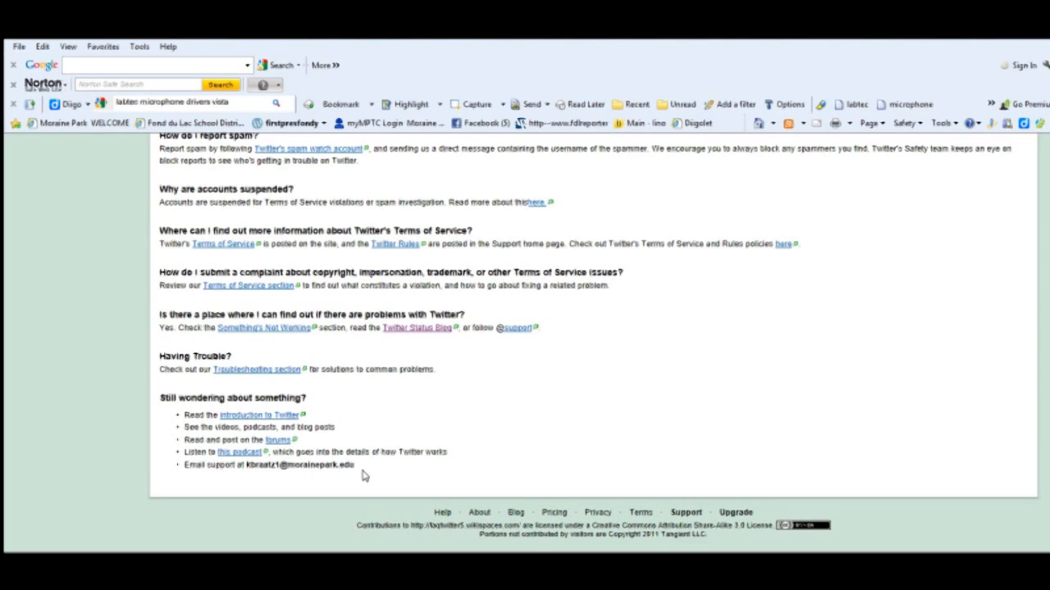
{"action": "mouse_move", "coordinate": [363, 477]}
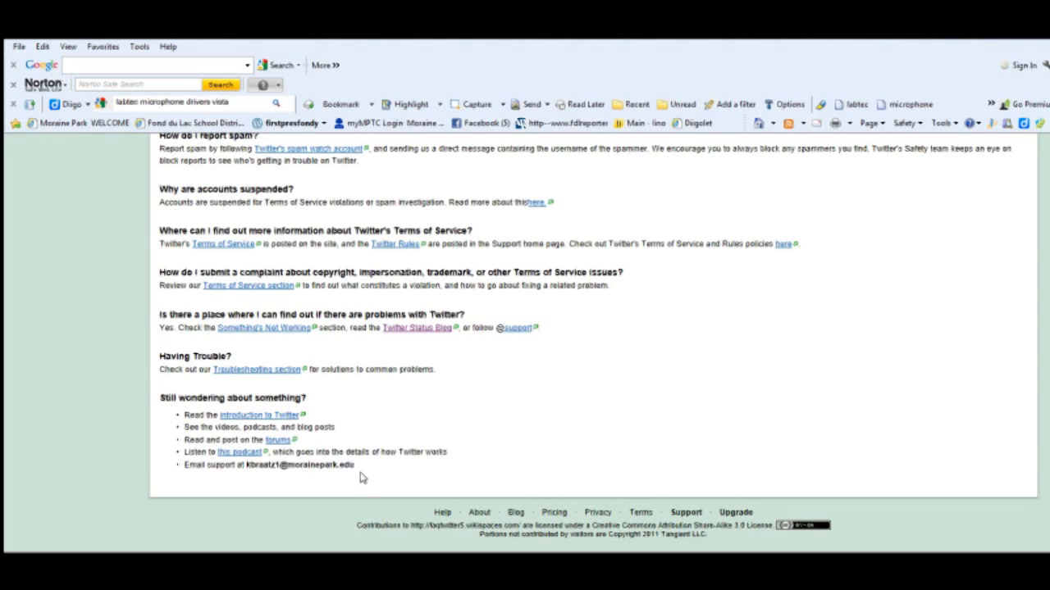
{"action": "mouse_move", "coordinate": [304, 519]}
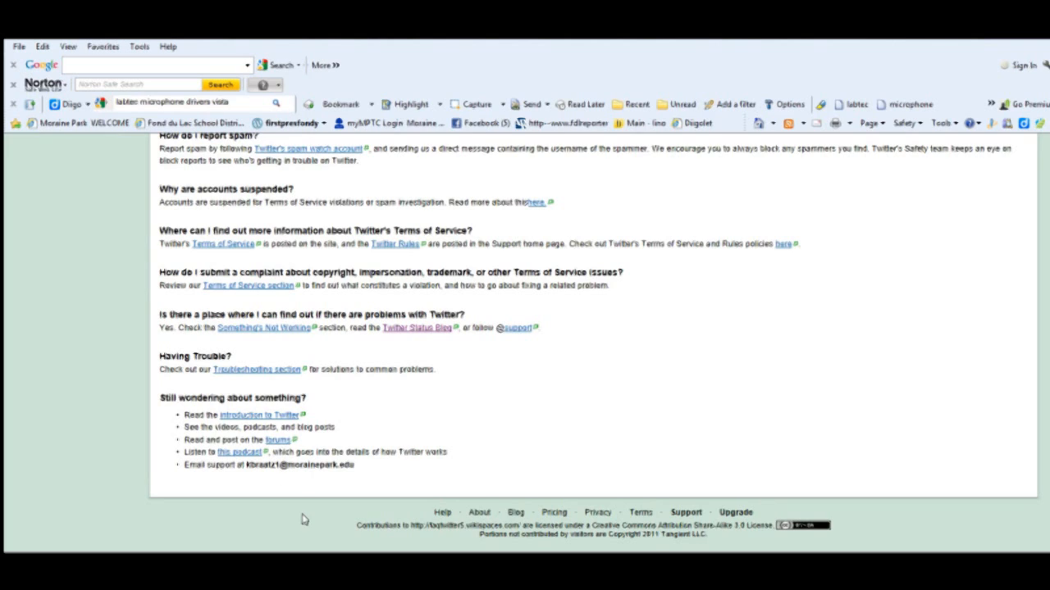
{"action": "mouse_move", "coordinate": [322, 480]}
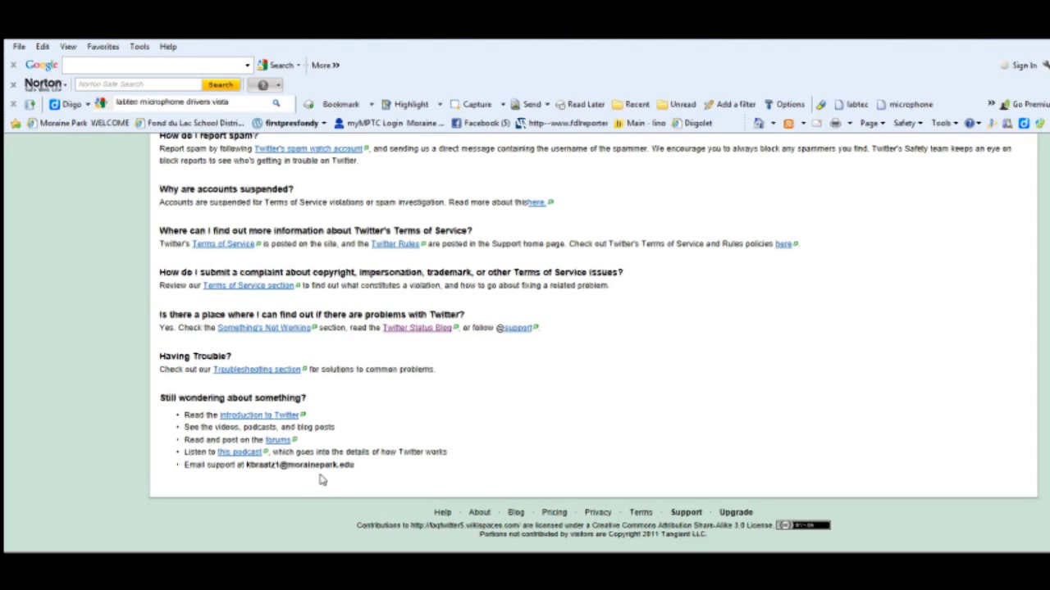
{"action": "mouse_move", "coordinate": [408, 444]}
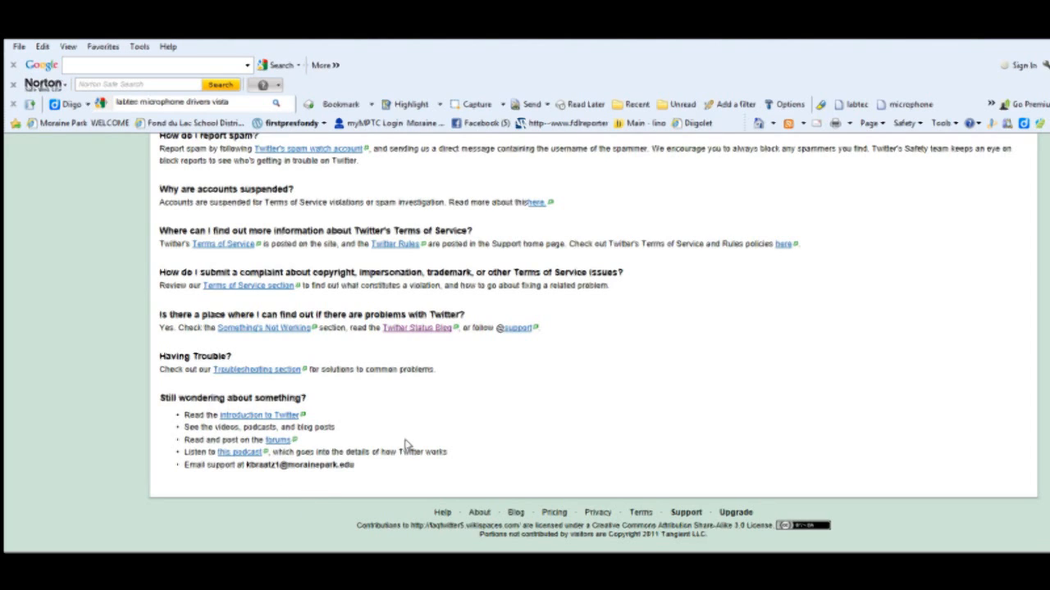
{"action": "mouse_move", "coordinate": [387, 449]}
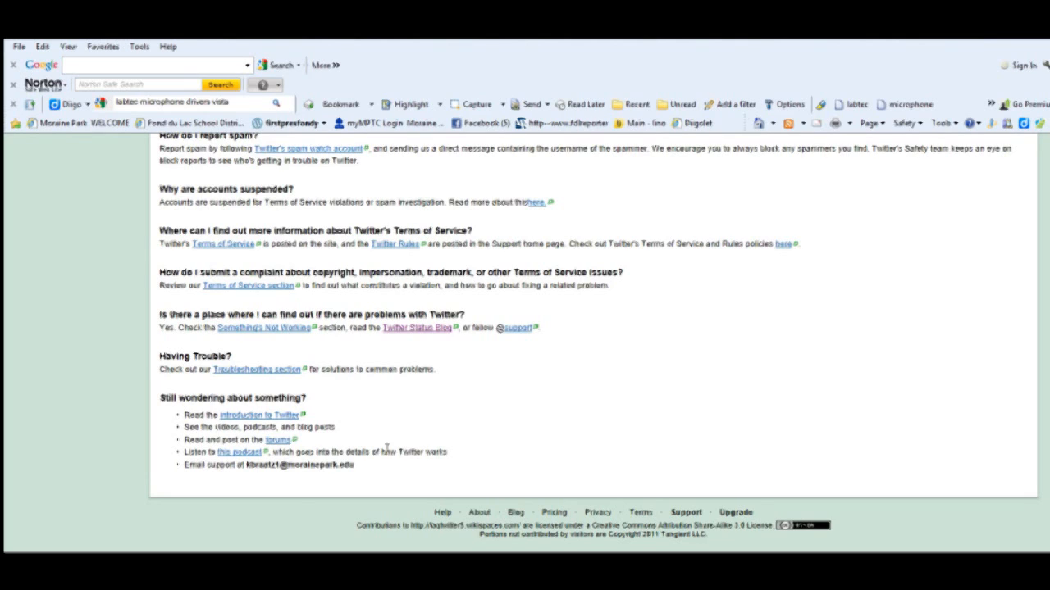